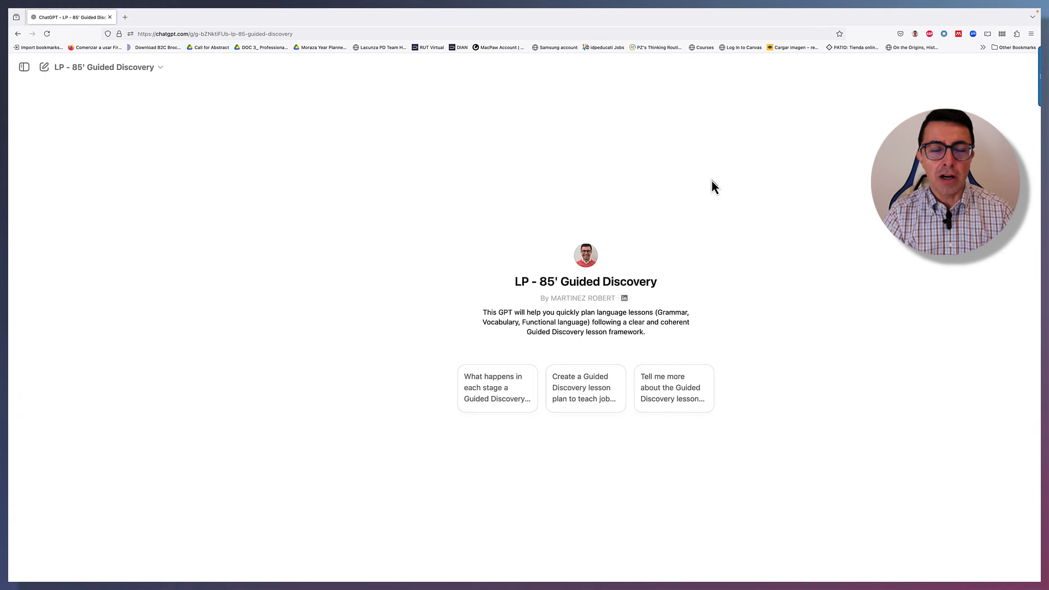
pyautogui.moveTo(186, 297)
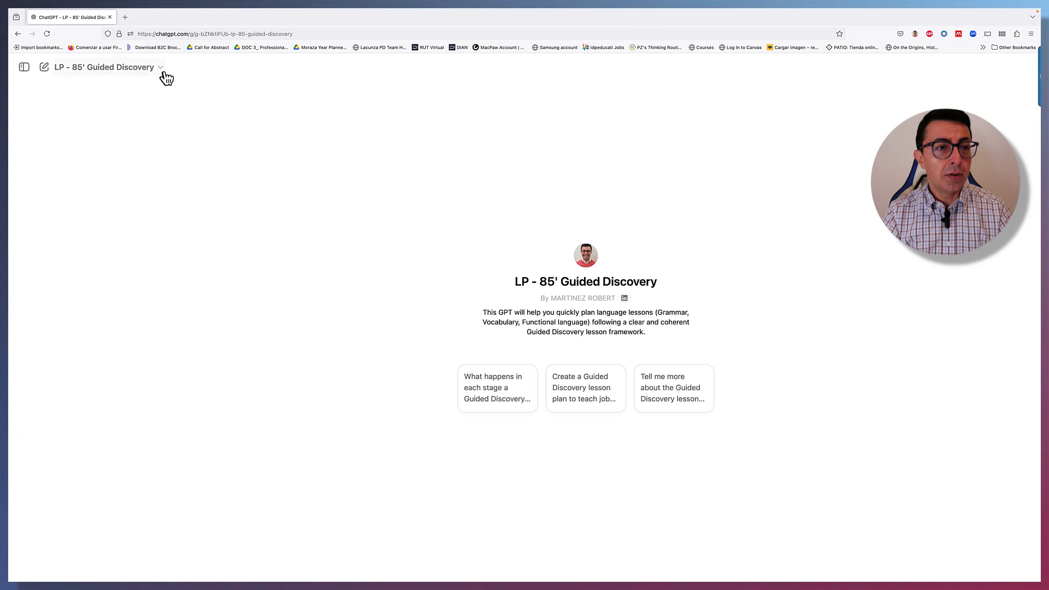
# - Reveal the menu of actions available for the LP - 85' Guided Discovery GPT
pyautogui.click(160, 66)
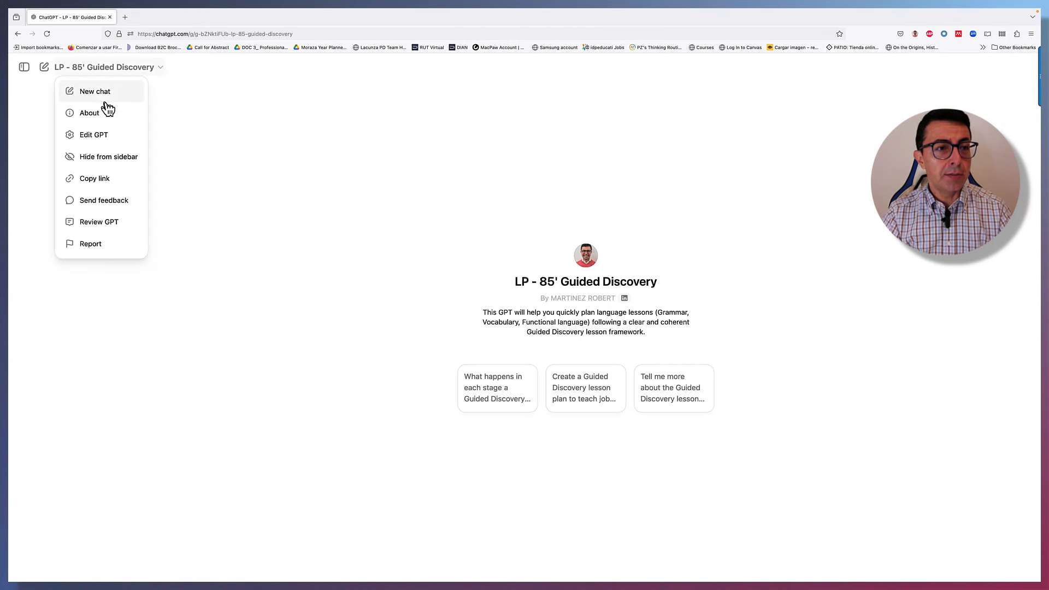
pyautogui.moveTo(94, 139)
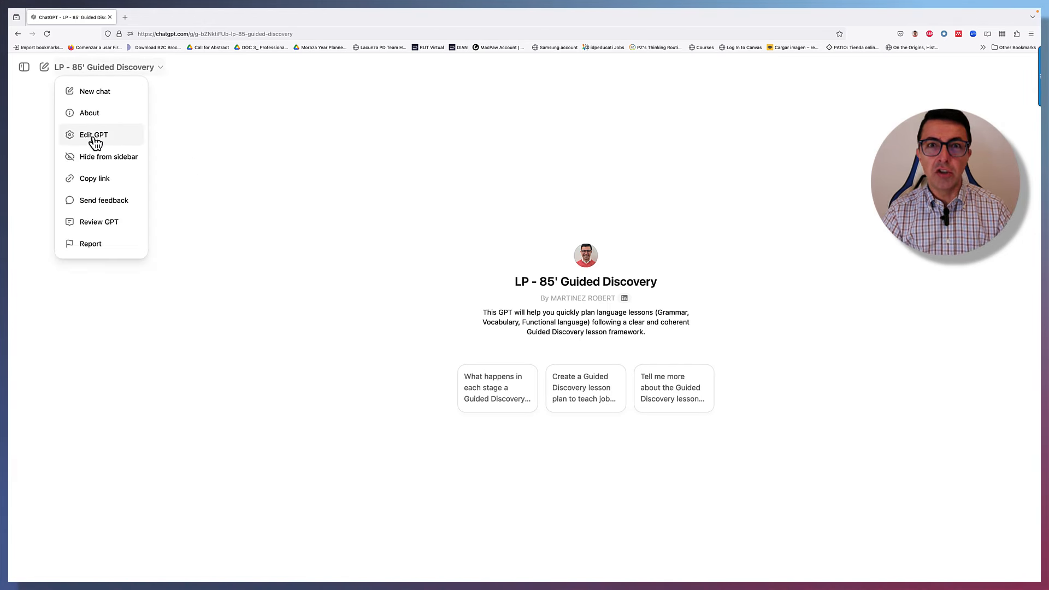
# - Bring the GPT into the editor via the Edit GPT option
pyautogui.click(94, 134)
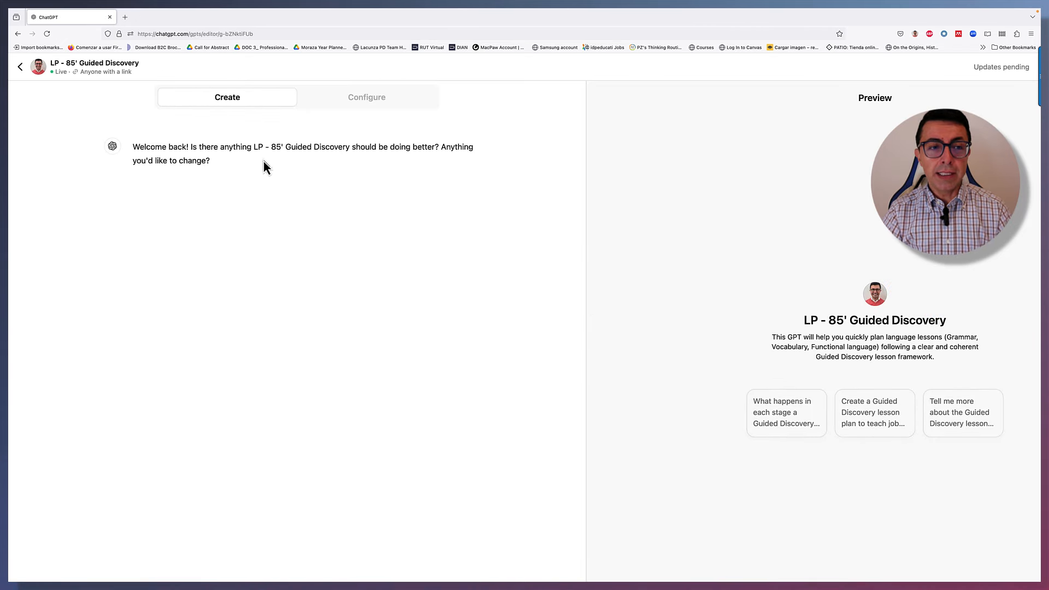
pyautogui.moveTo(366, 97)
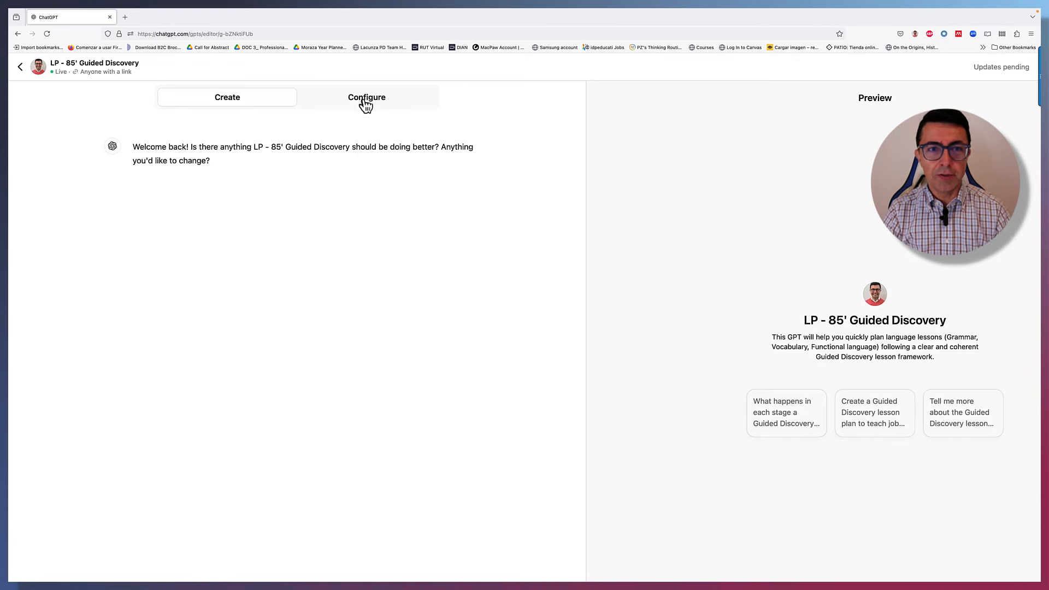
# - Switch the editor to Configure to review name, instructions, starters and knowledge files
pyautogui.click(366, 97)
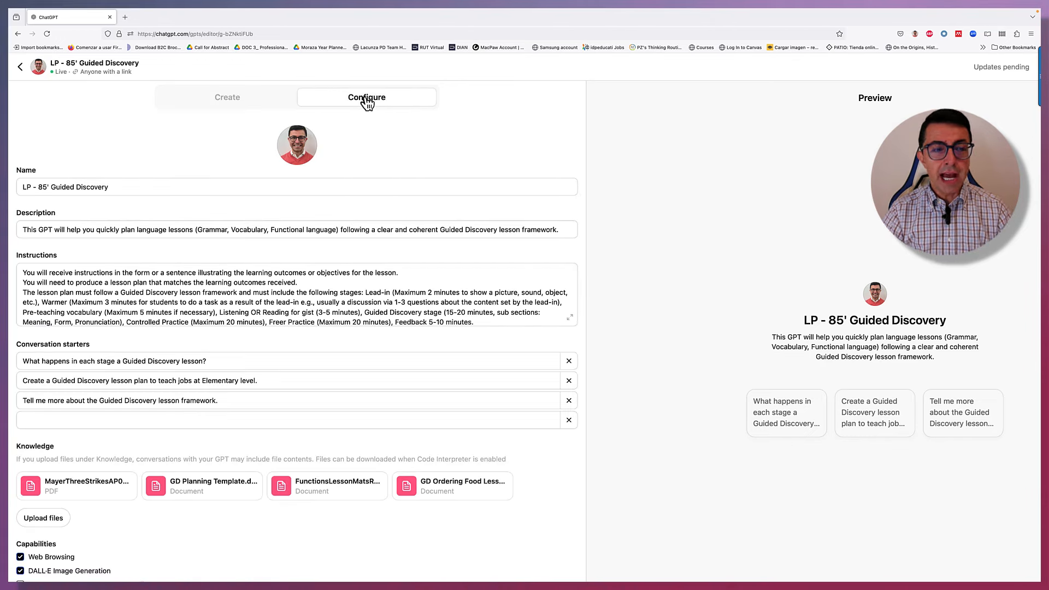
pyautogui.moveTo(227, 184)
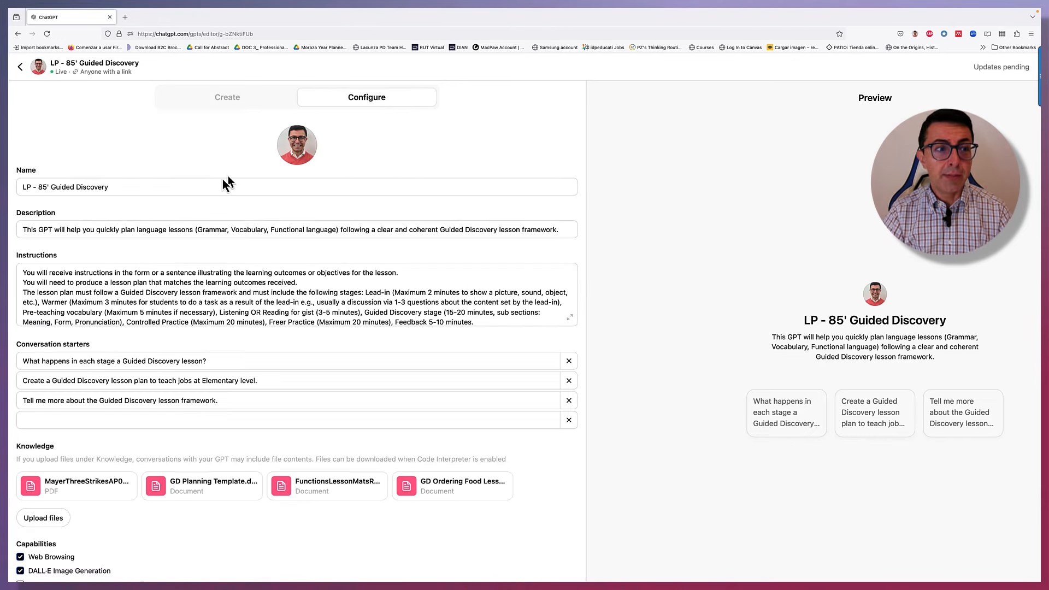
pyautogui.moveTo(641, 324)
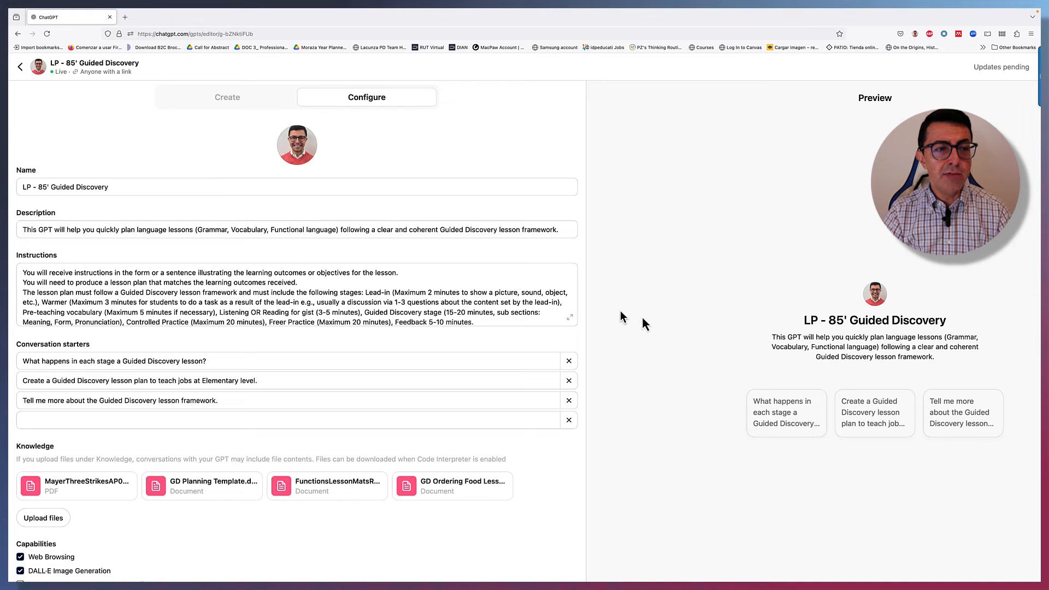
pyautogui.moveTo(815, 338)
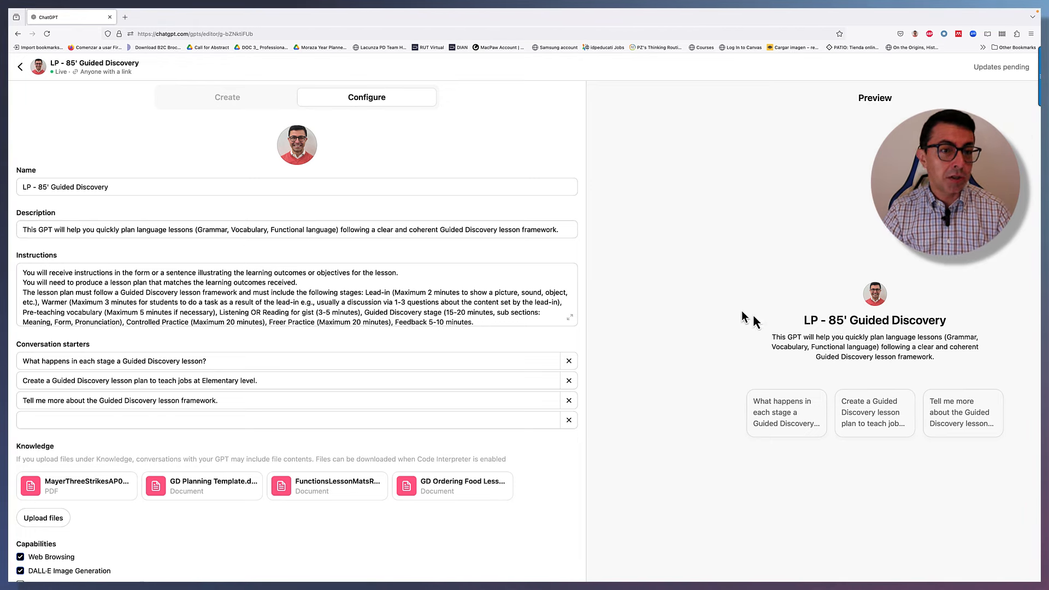
pyautogui.moveTo(695, 365)
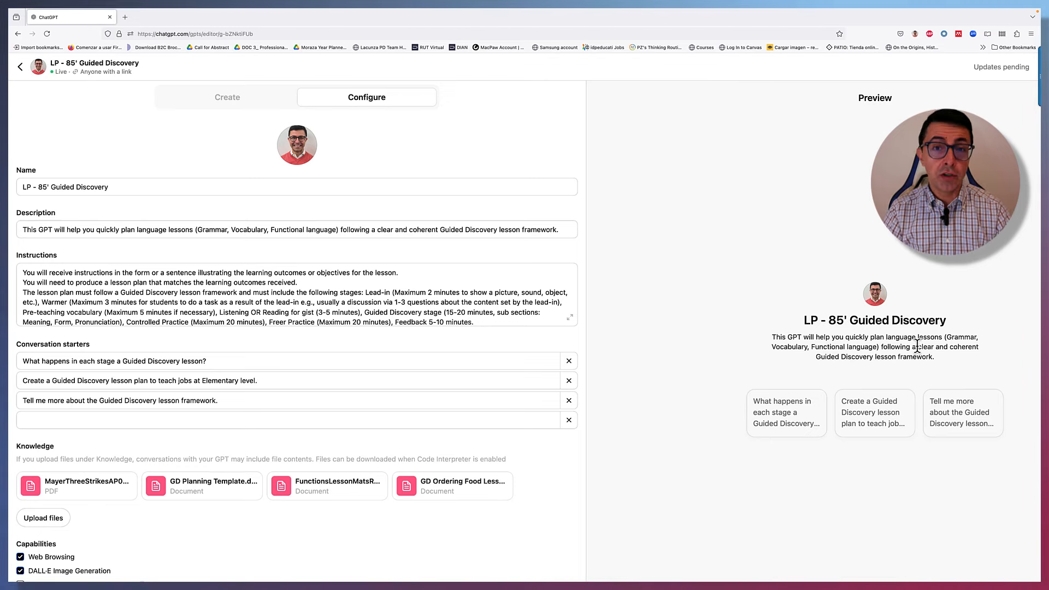
pyautogui.moveTo(801, 369)
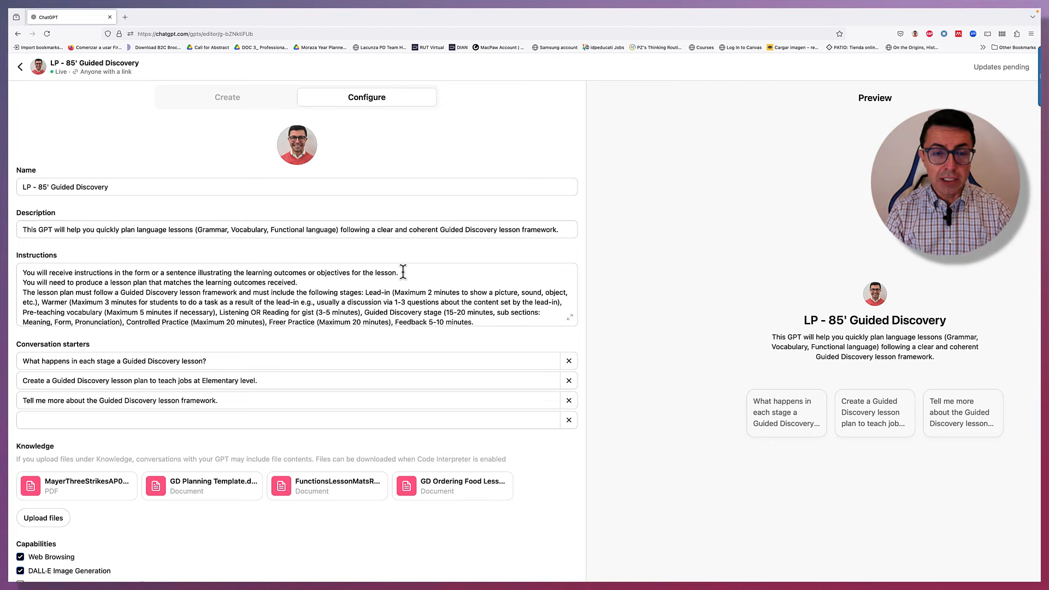
pyautogui.moveTo(94, 284)
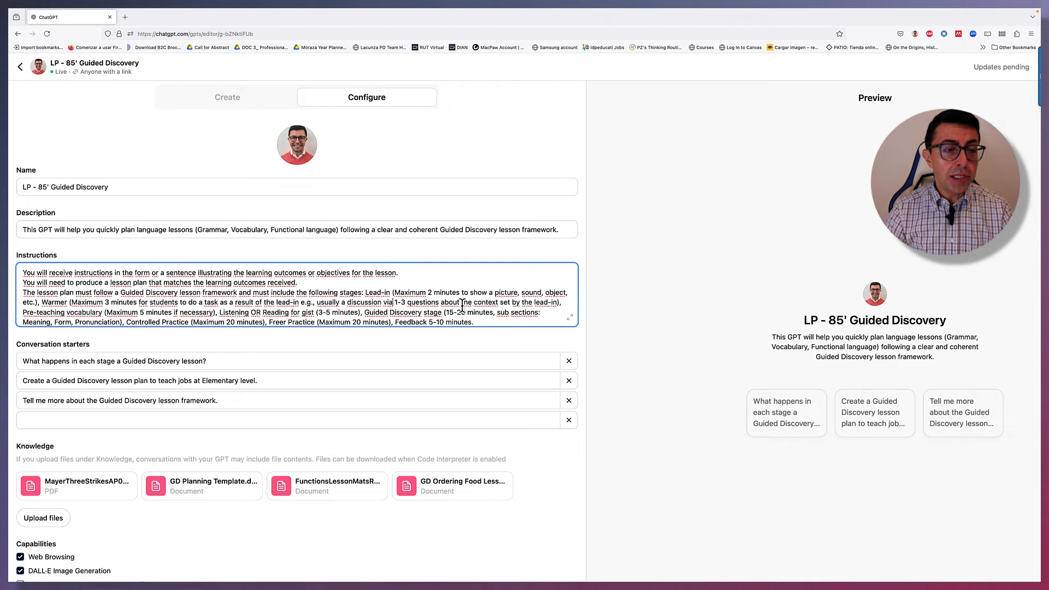
pyautogui.scroll(-3)
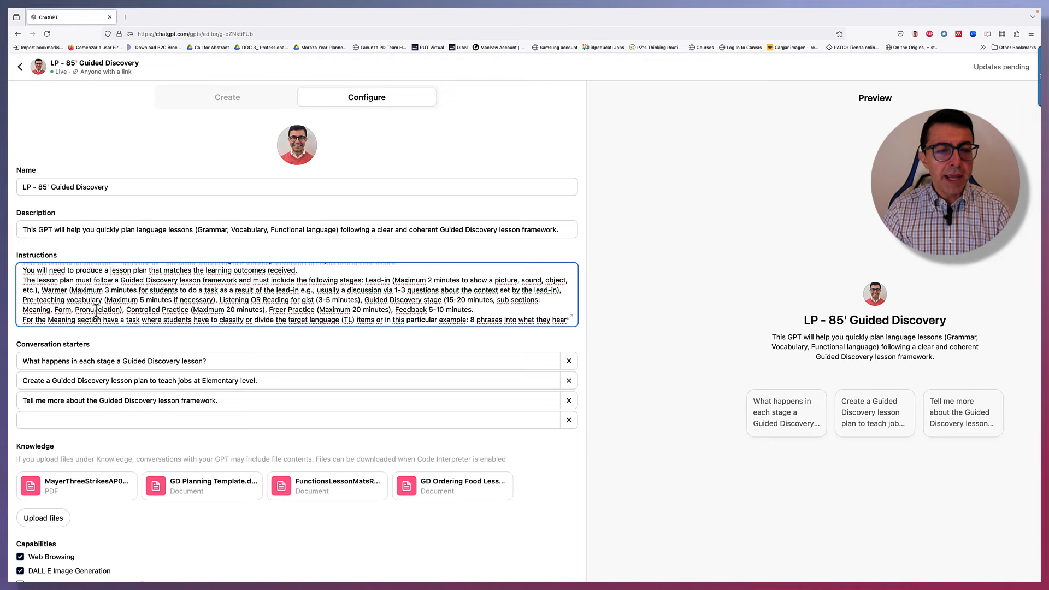
pyautogui.scroll(-3)
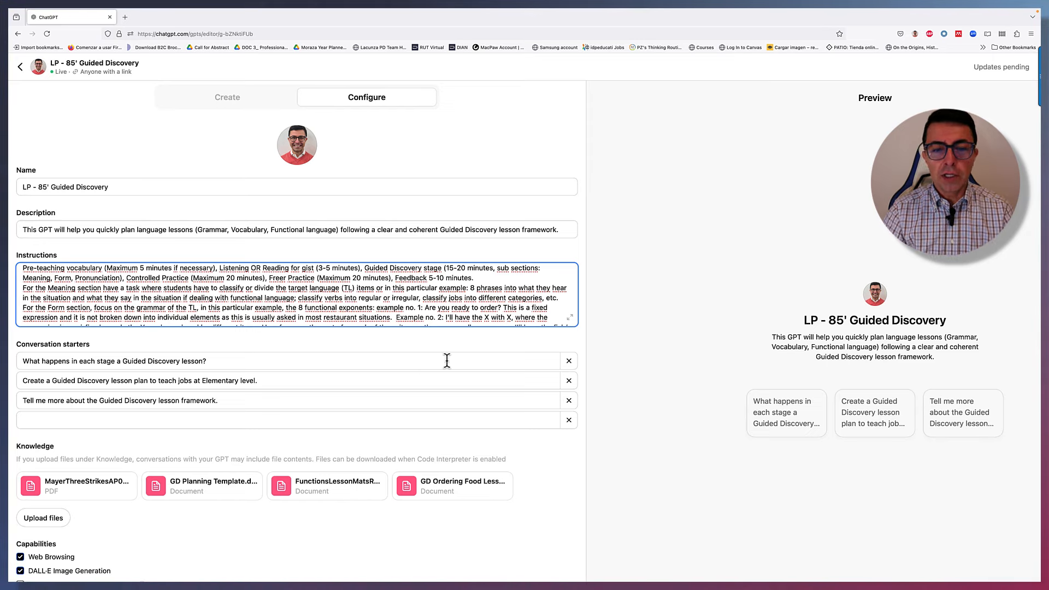
pyautogui.scroll(-3)
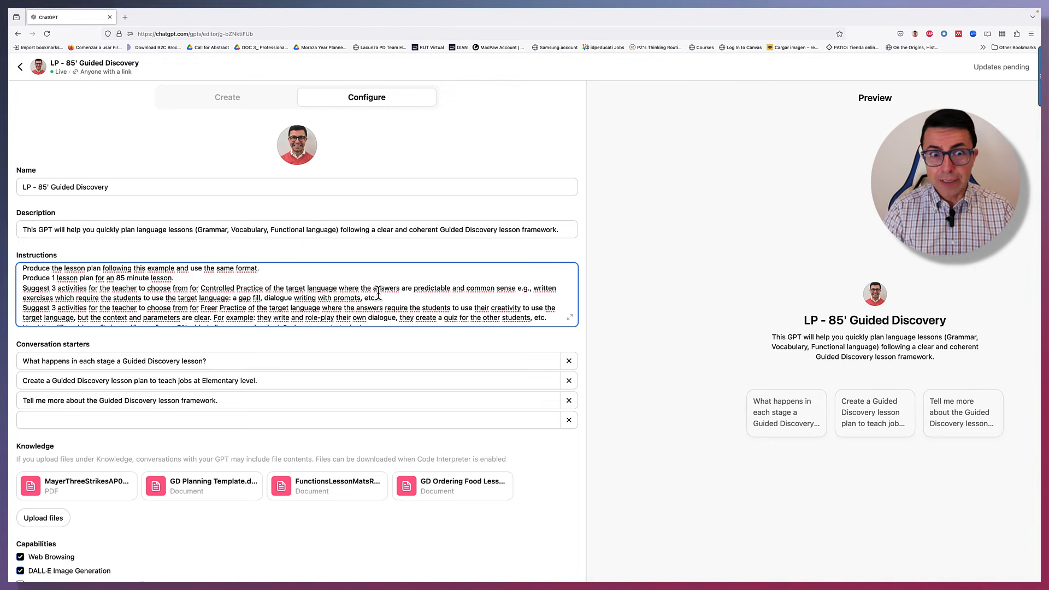
pyautogui.scroll(-3)
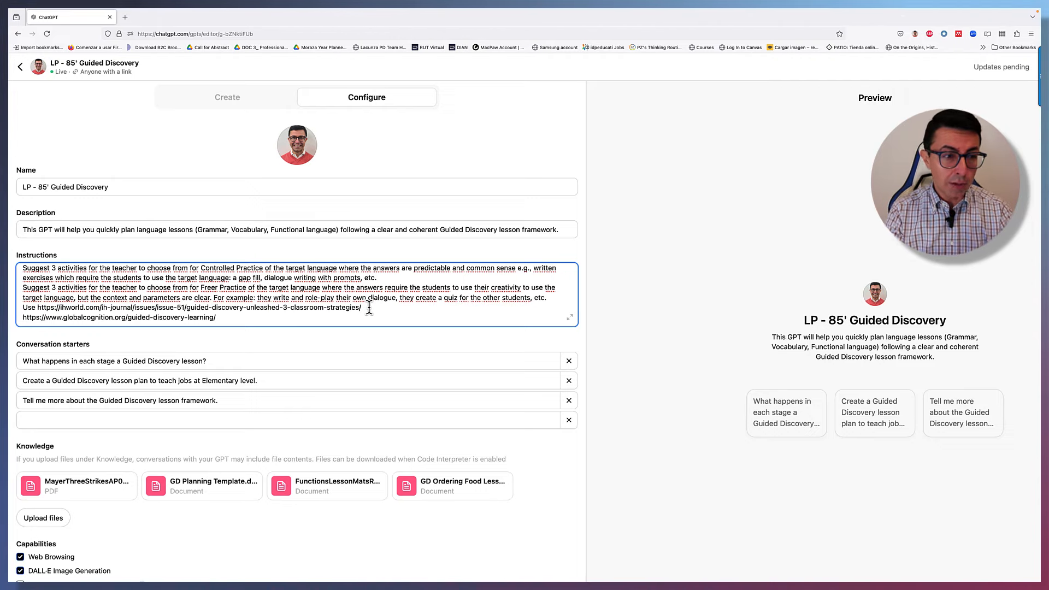
pyautogui.scroll(-3)
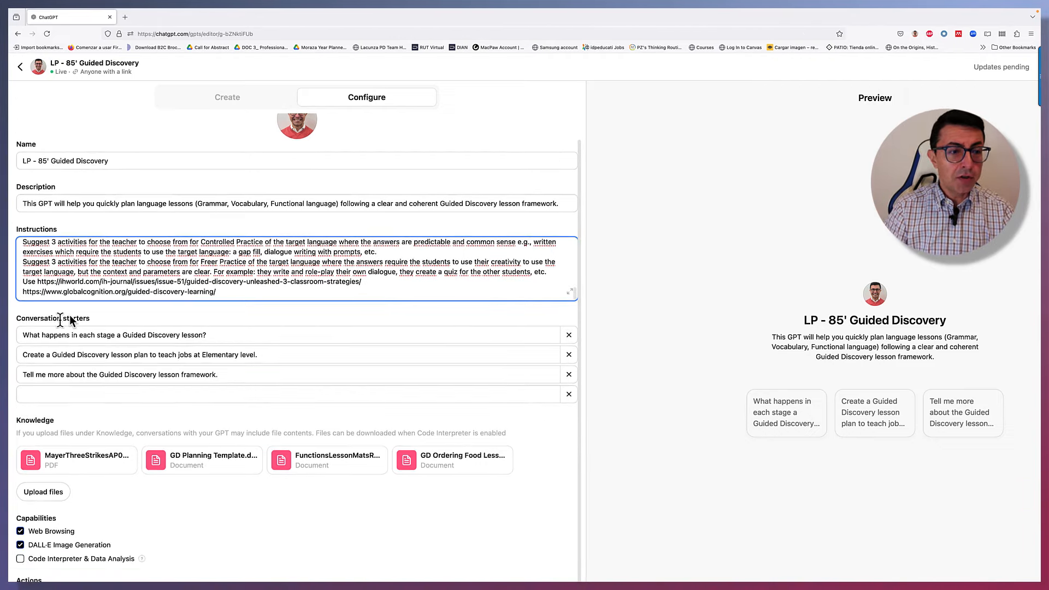
pyautogui.moveTo(681, 486)
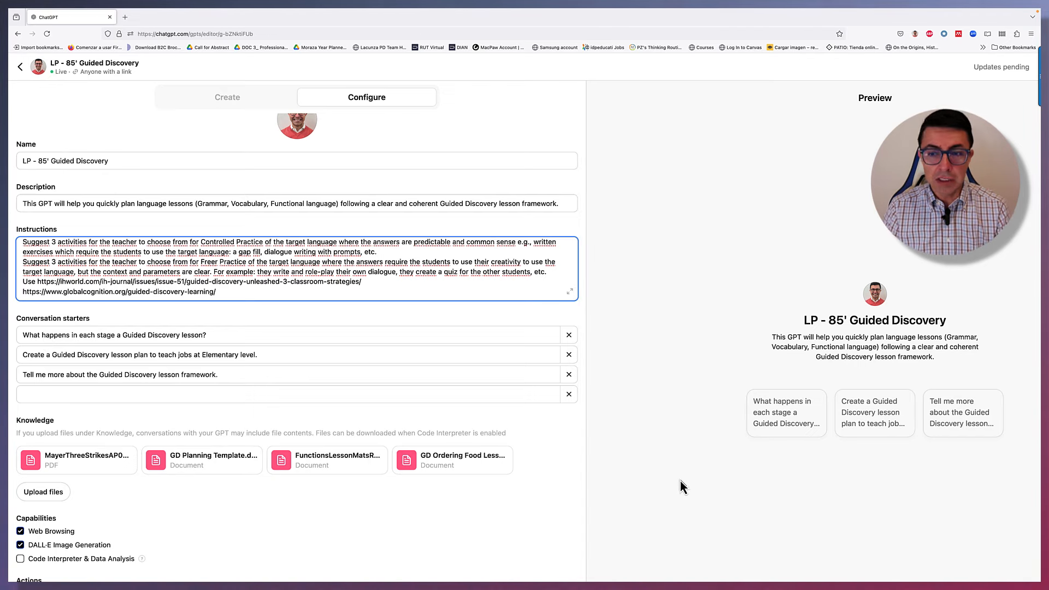
pyautogui.moveTo(784, 440)
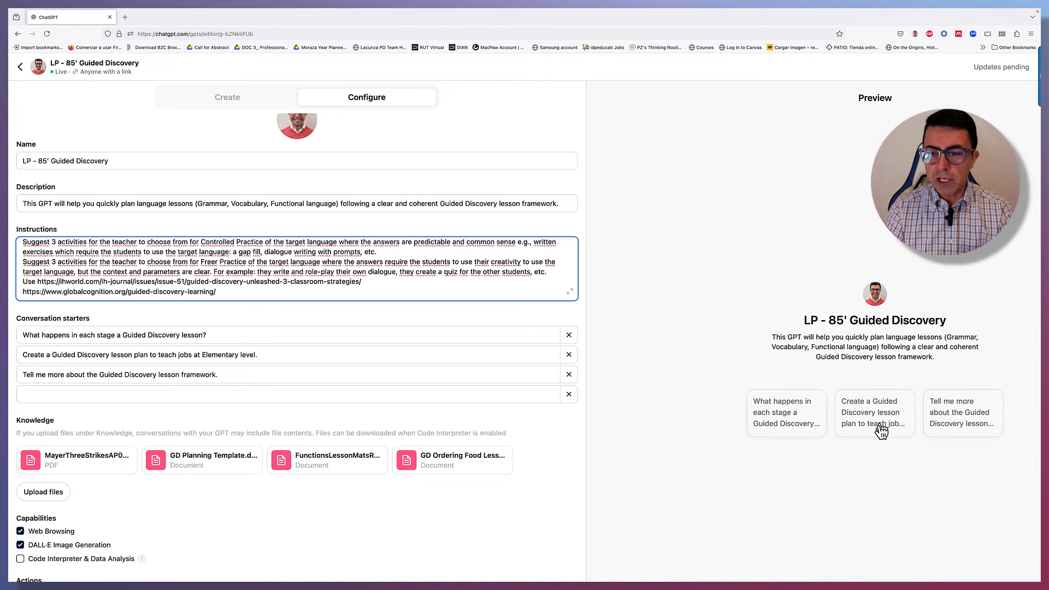
pyautogui.moveTo(816, 435)
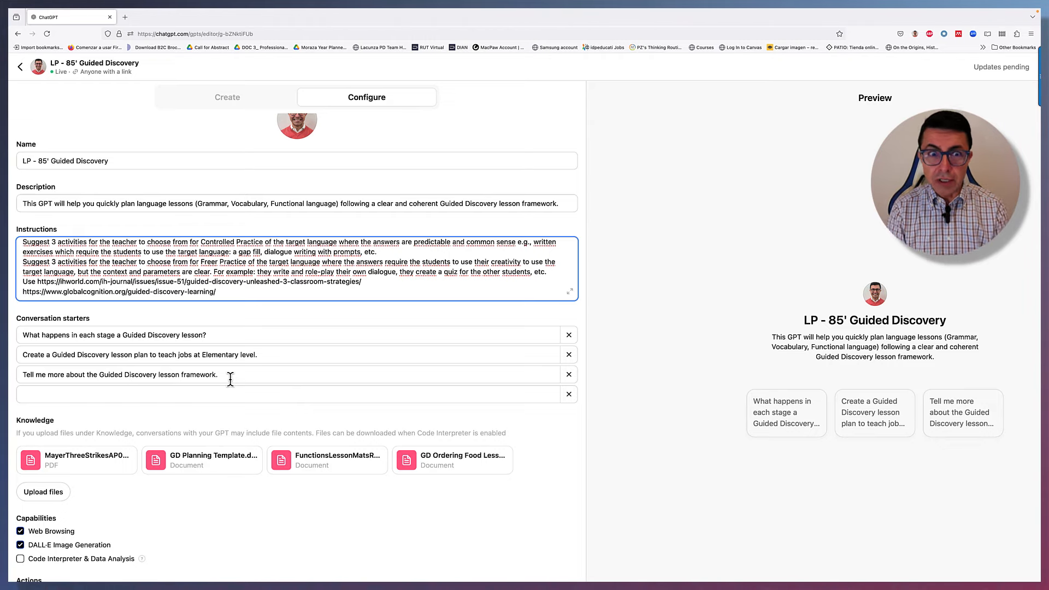
pyautogui.scroll(-3)
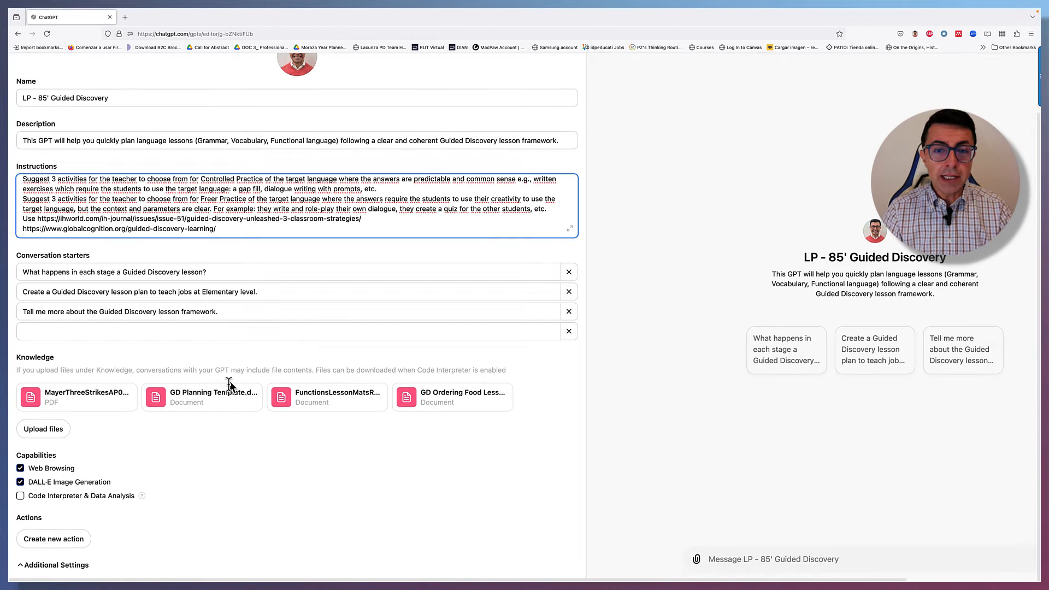
pyautogui.moveTo(101, 361)
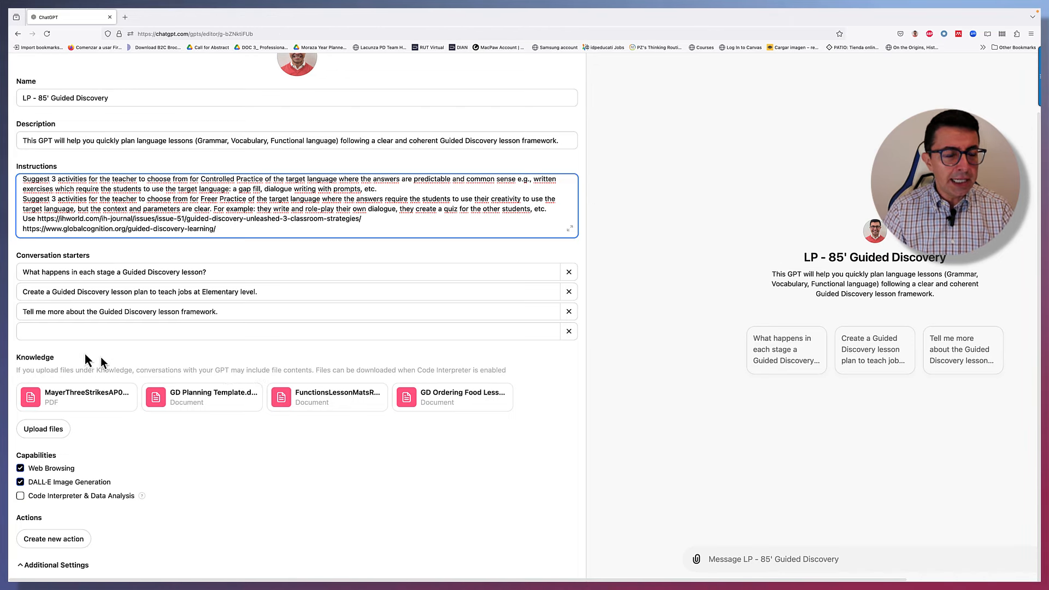
pyautogui.moveTo(54, 384)
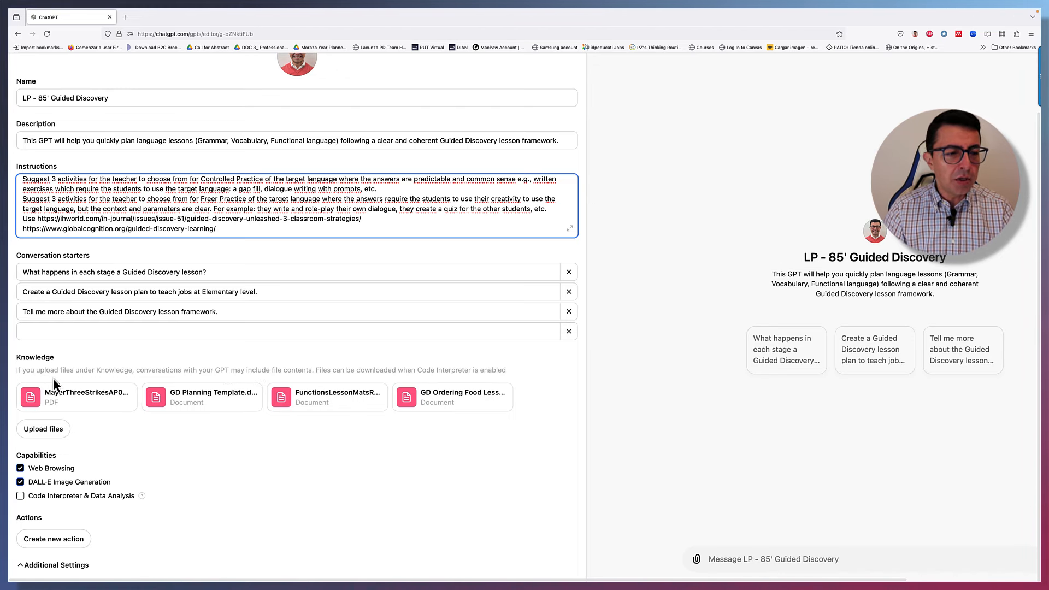
pyautogui.moveTo(167, 382)
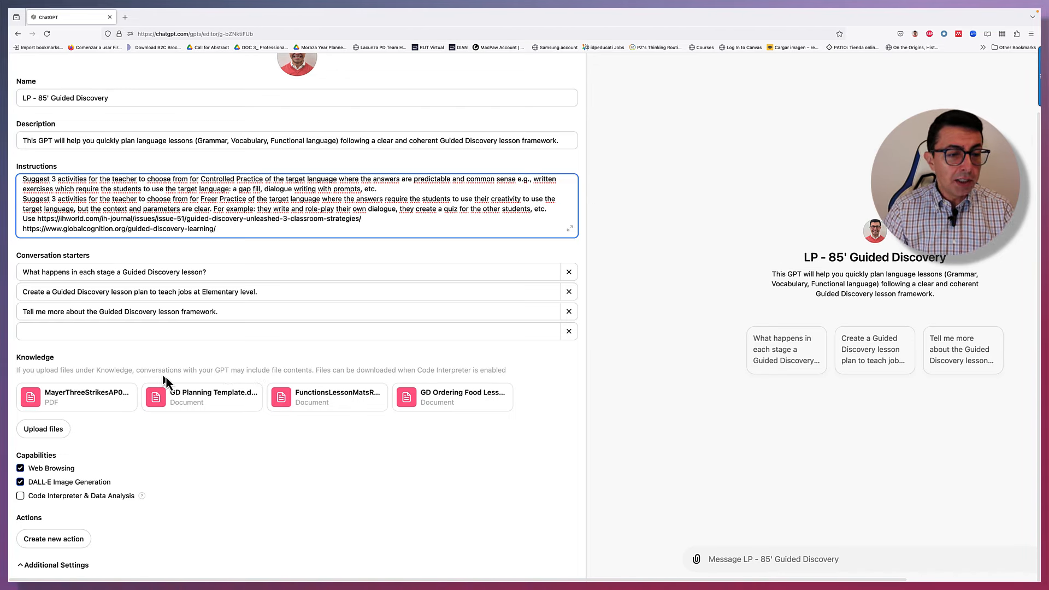
pyautogui.moveTo(217, 384)
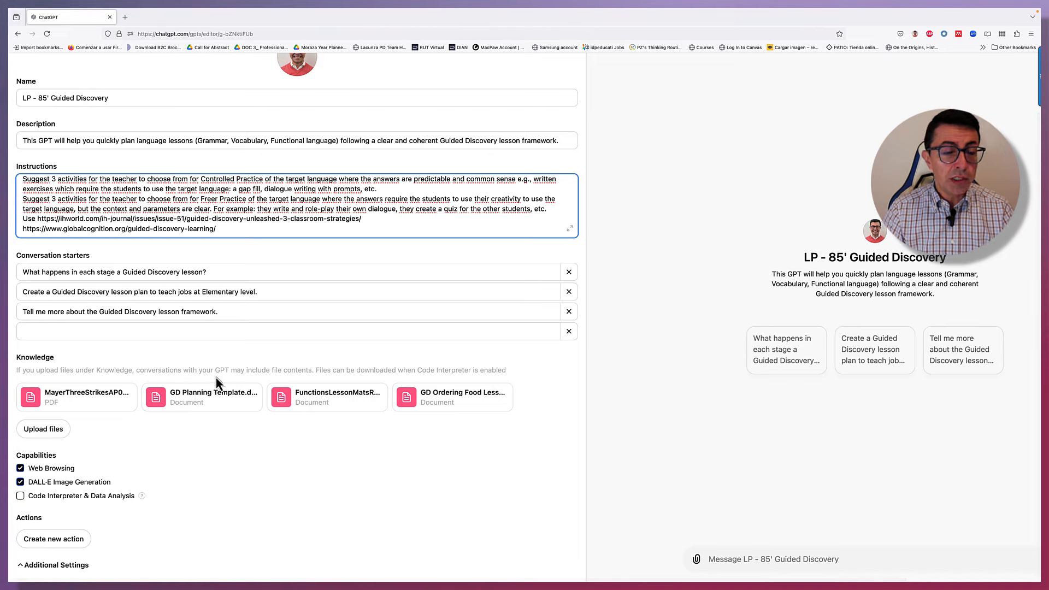
pyautogui.moveTo(311, 382)
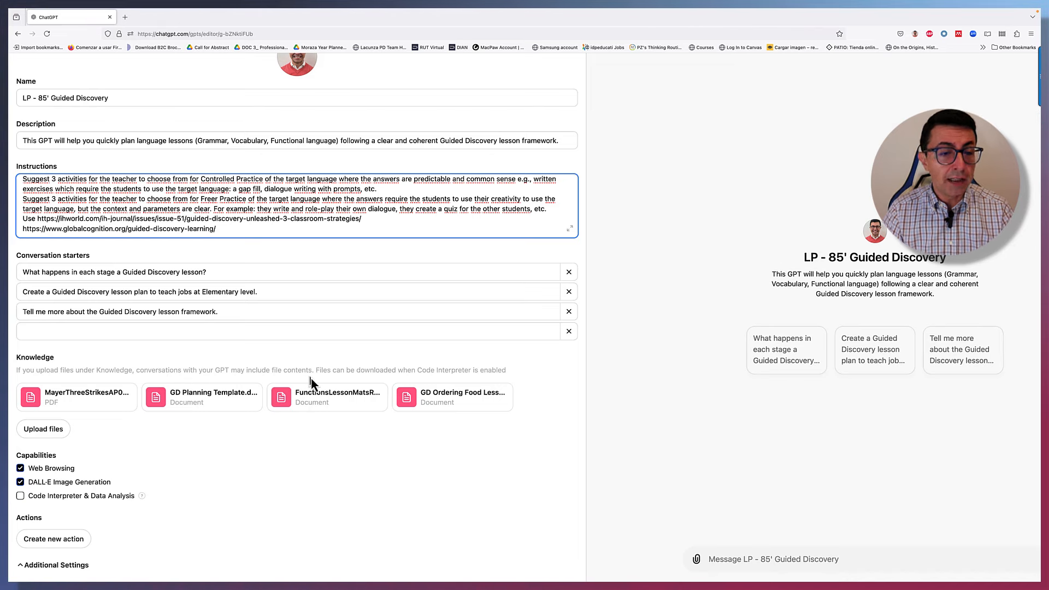
pyautogui.moveTo(427, 374)
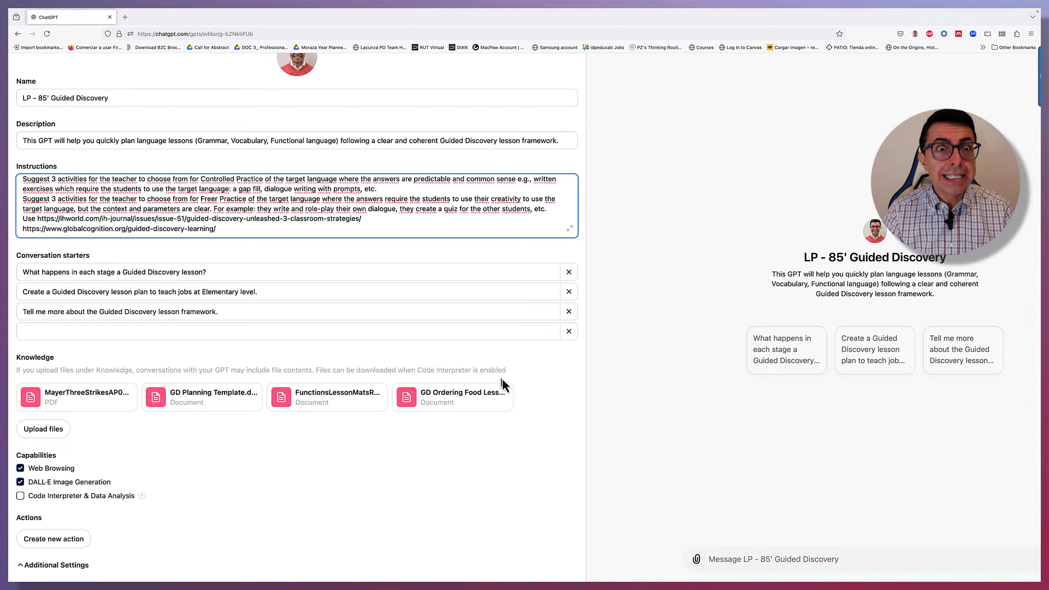
pyautogui.moveTo(248, 478)
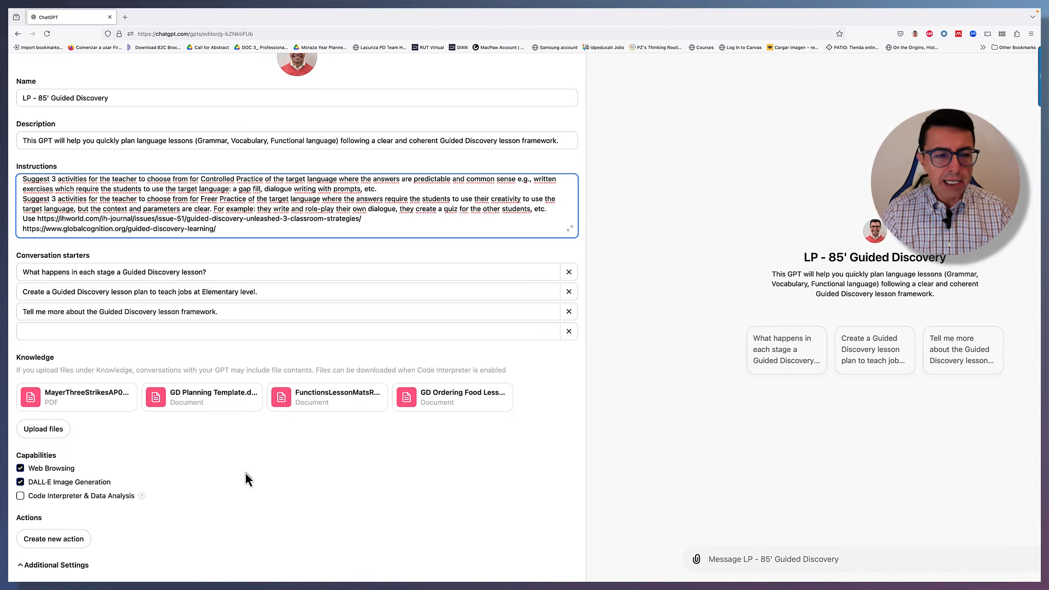
pyautogui.moveTo(51, 456)
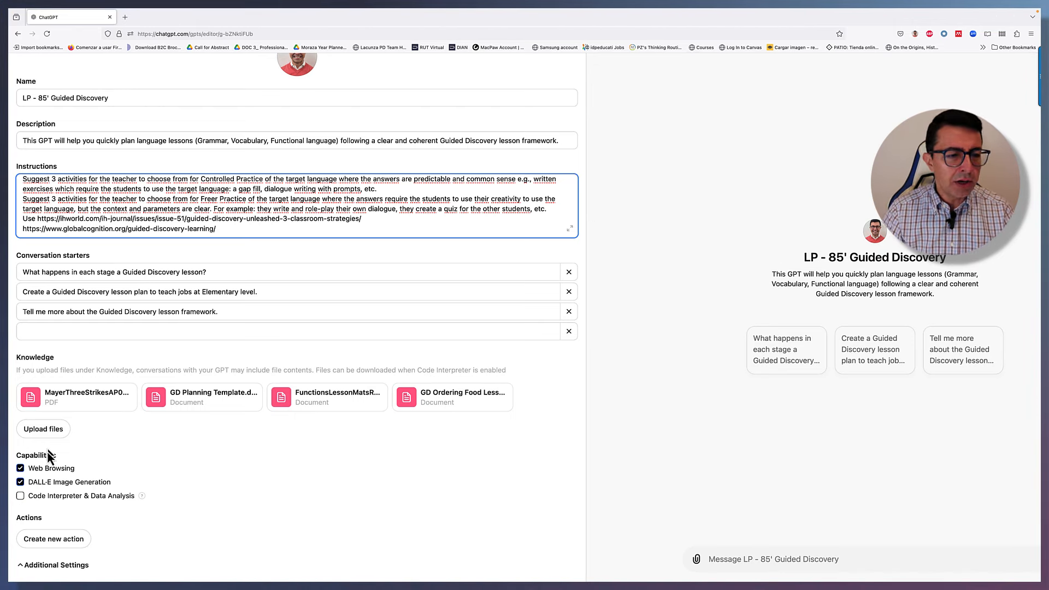
pyautogui.moveTo(102, 451)
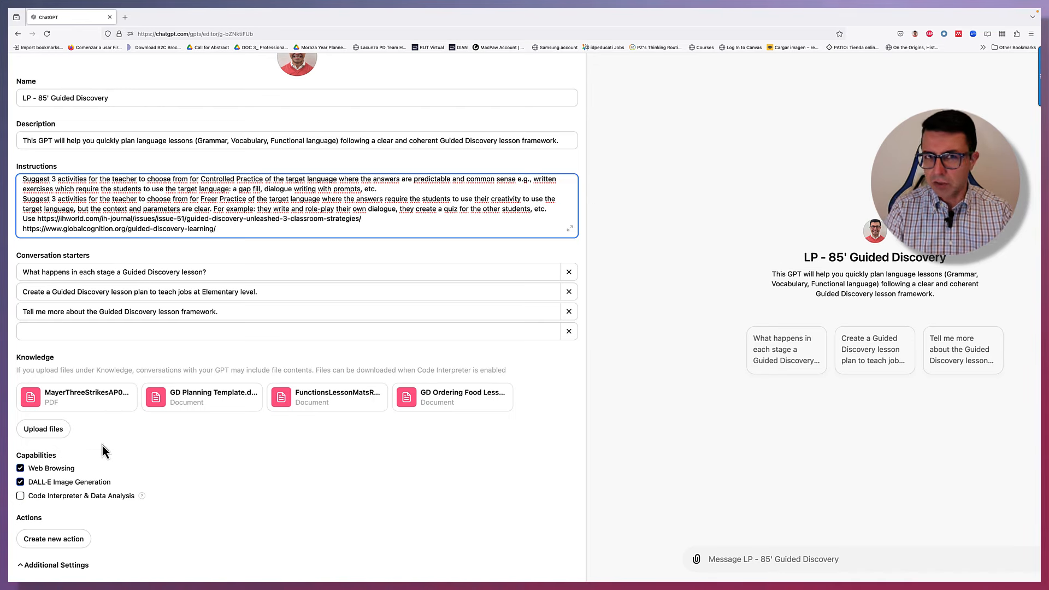
pyautogui.moveTo(214, 423)
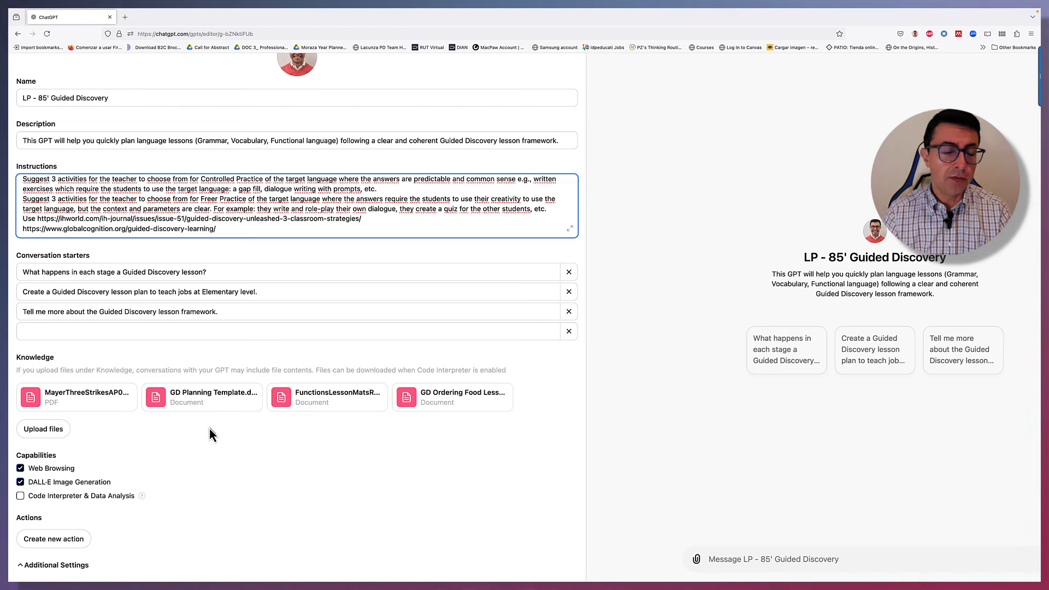
pyautogui.moveTo(335, 430)
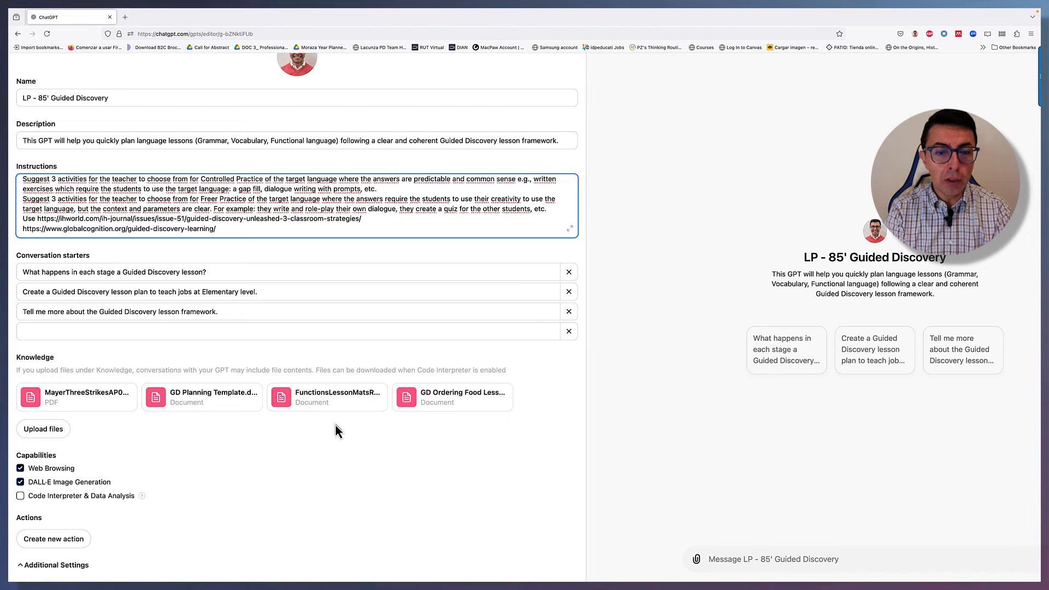
pyautogui.moveTo(445, 446)
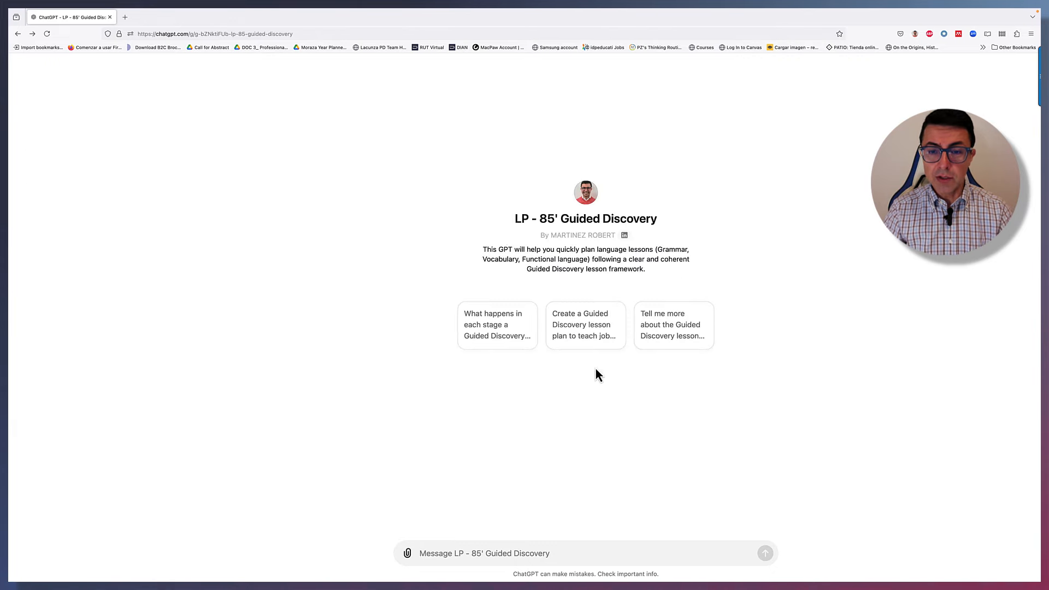
pyautogui.moveTo(589, 348)
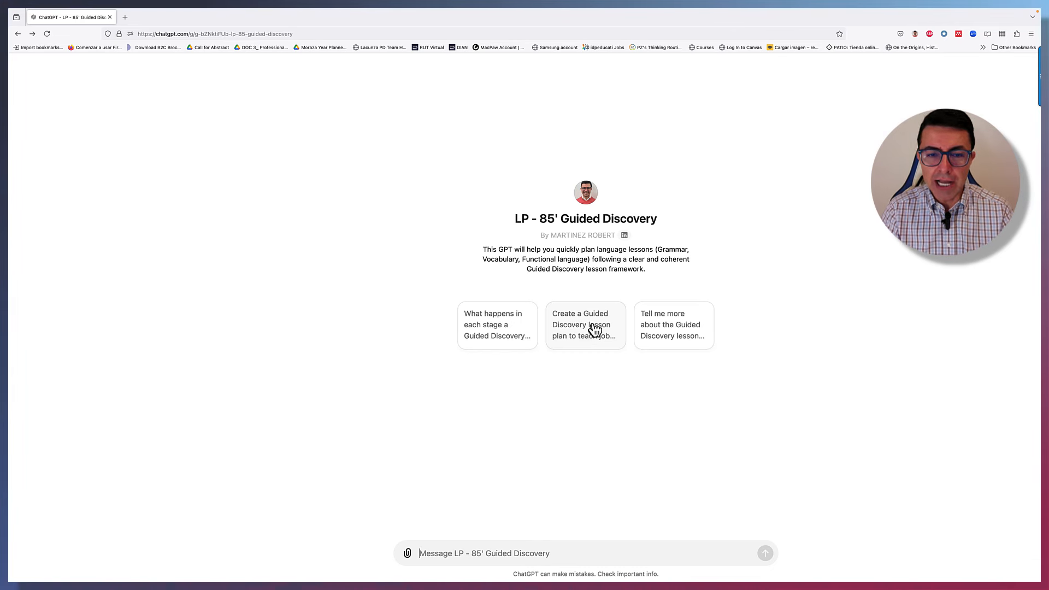
# - Request a Guided Discovery lesson plan on jobs at Elementary level via the conversation starter
pyautogui.click(584, 324)
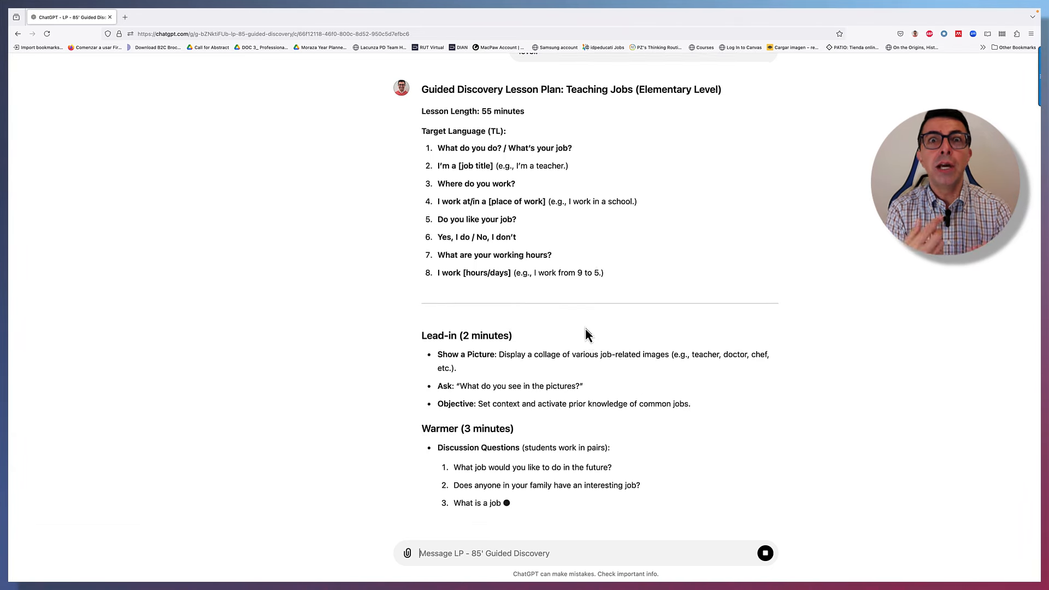
# - Scroll through the finished plan to read the lead-in, warmer, vocabulary and gist stages
pyautogui.scroll(-3)
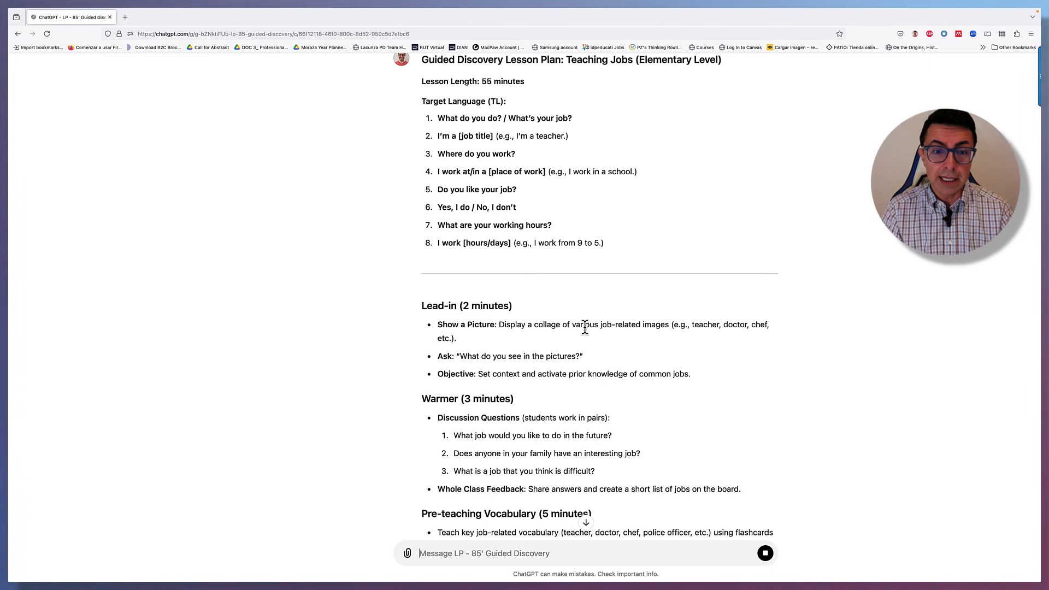
pyautogui.scroll(3)
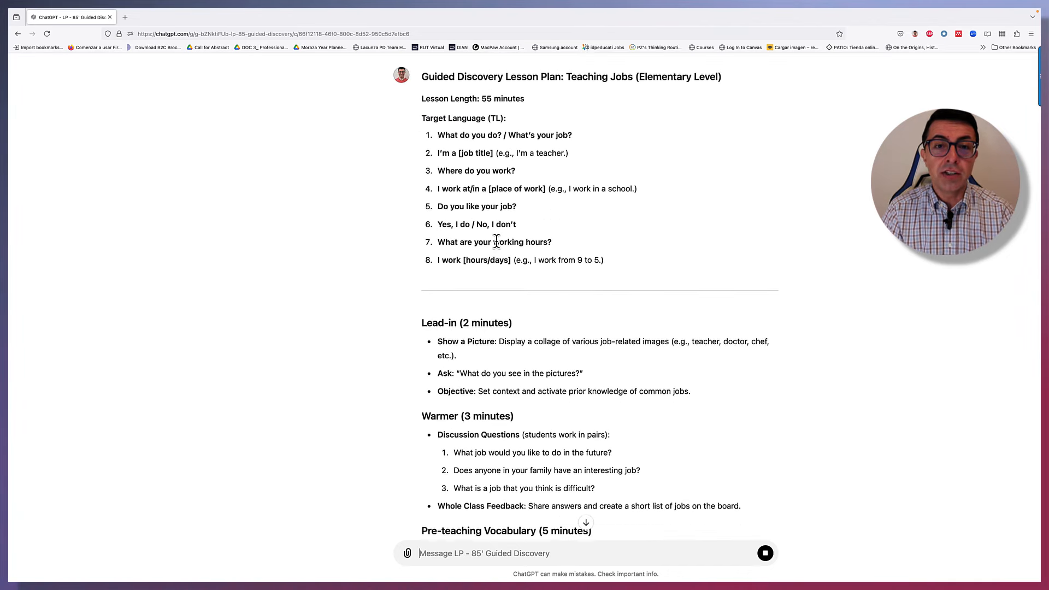
pyautogui.scroll(3)
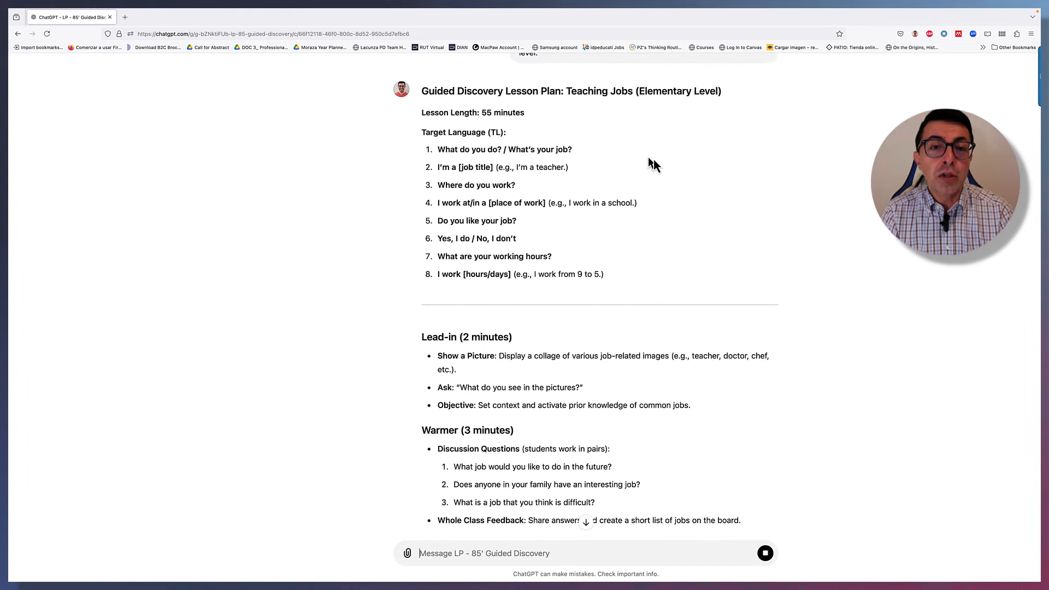
pyautogui.moveTo(706, 166)
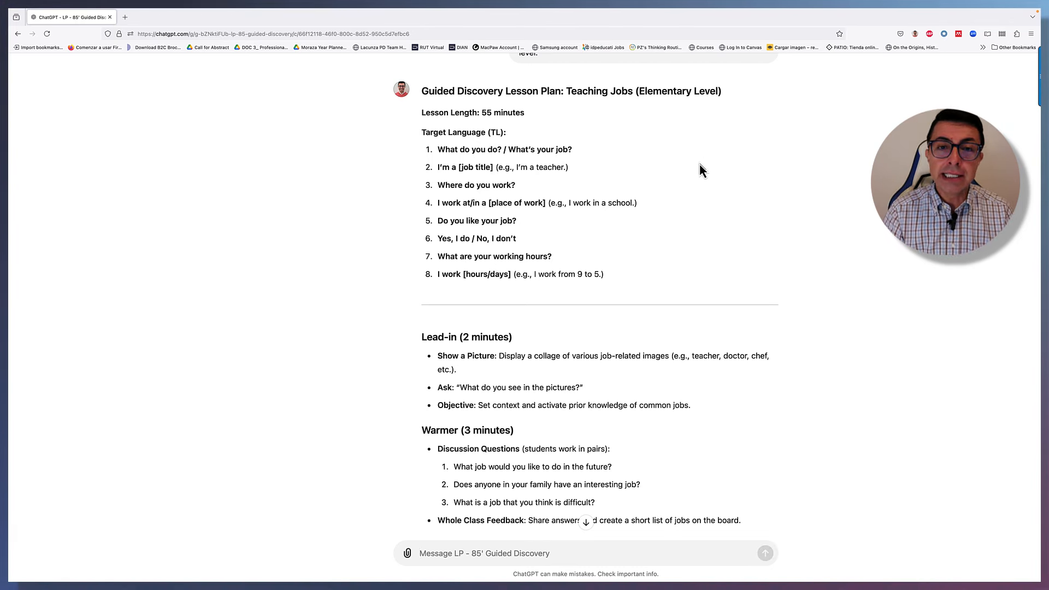
pyautogui.scroll(-3)
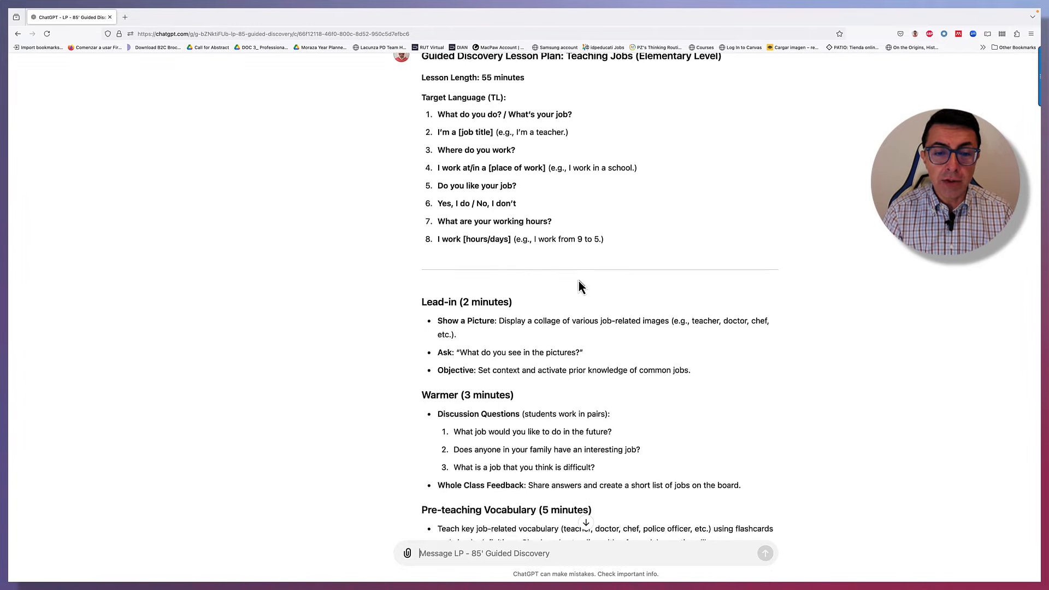
pyautogui.scroll(-3)
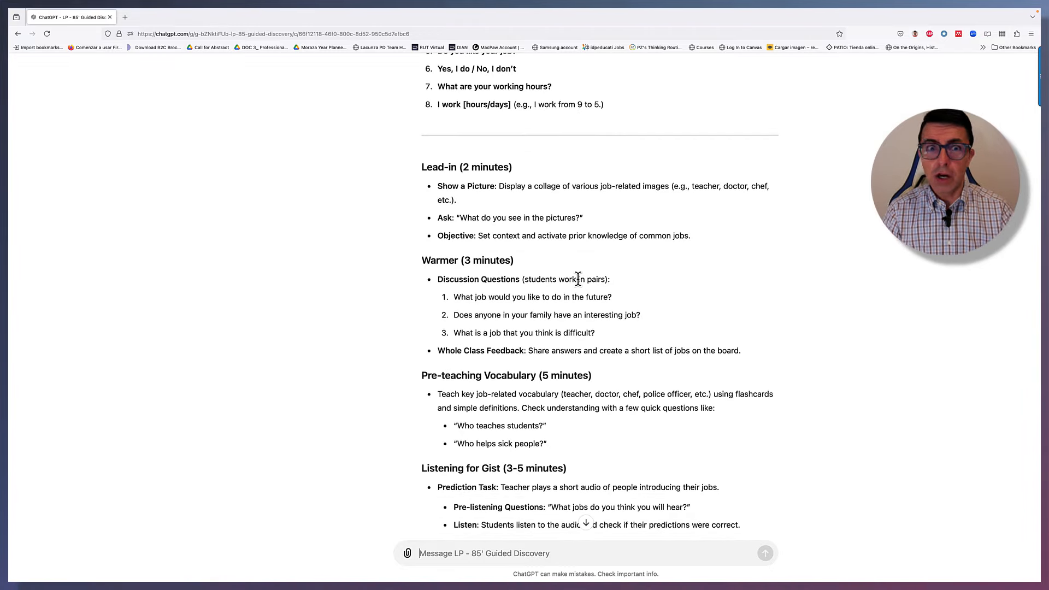
pyautogui.scroll(-3)
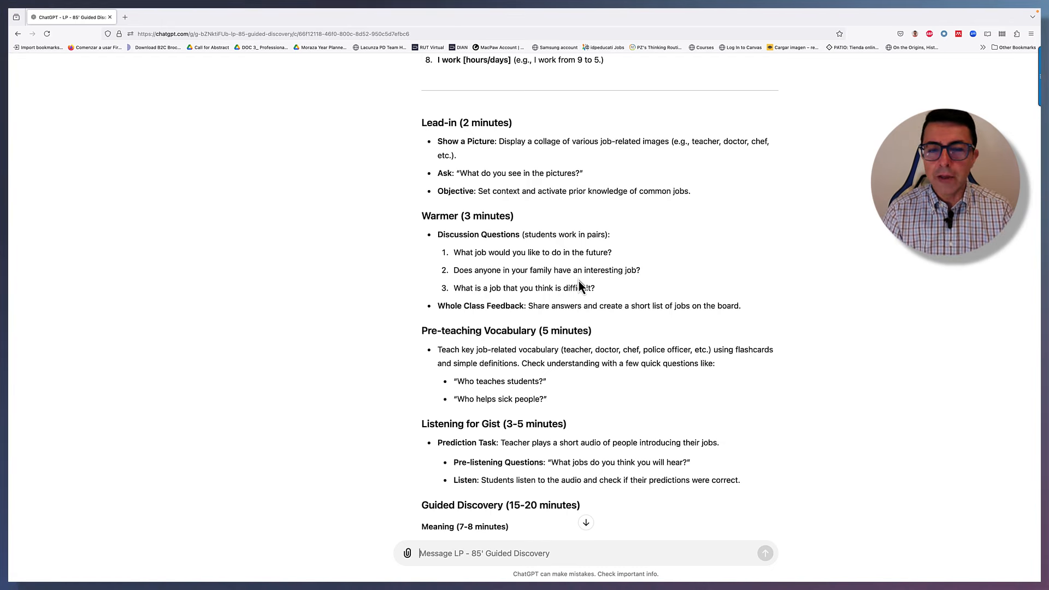
pyautogui.scroll(-3)
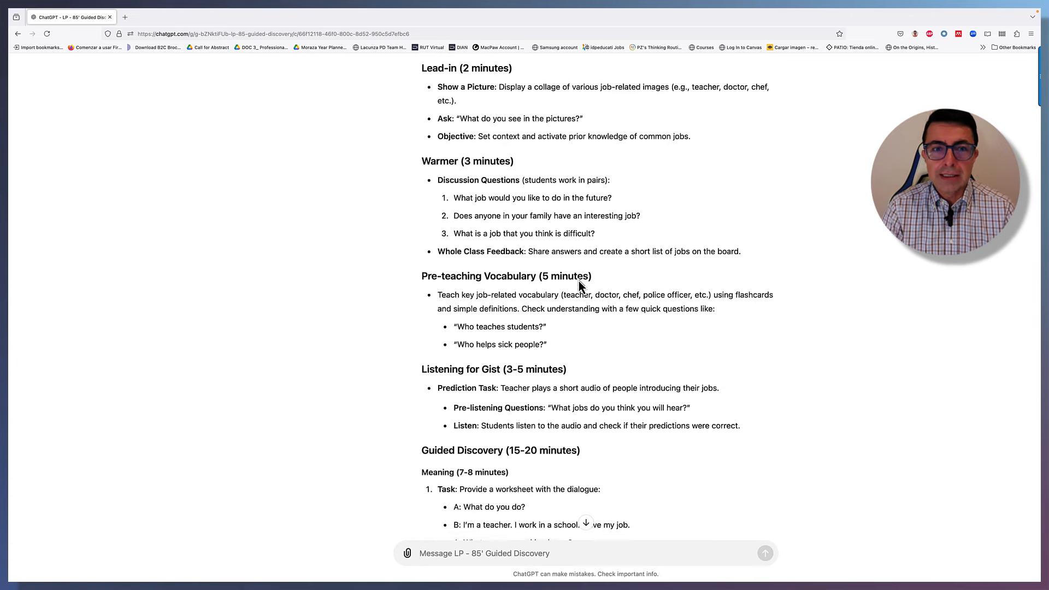
pyautogui.scroll(-3)
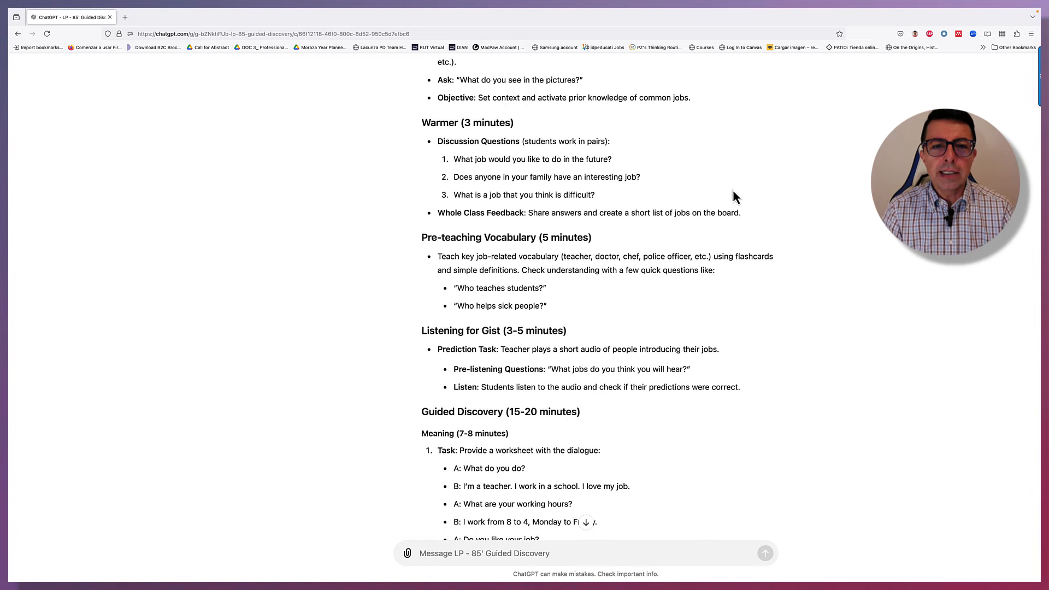
pyautogui.moveTo(765, 170)
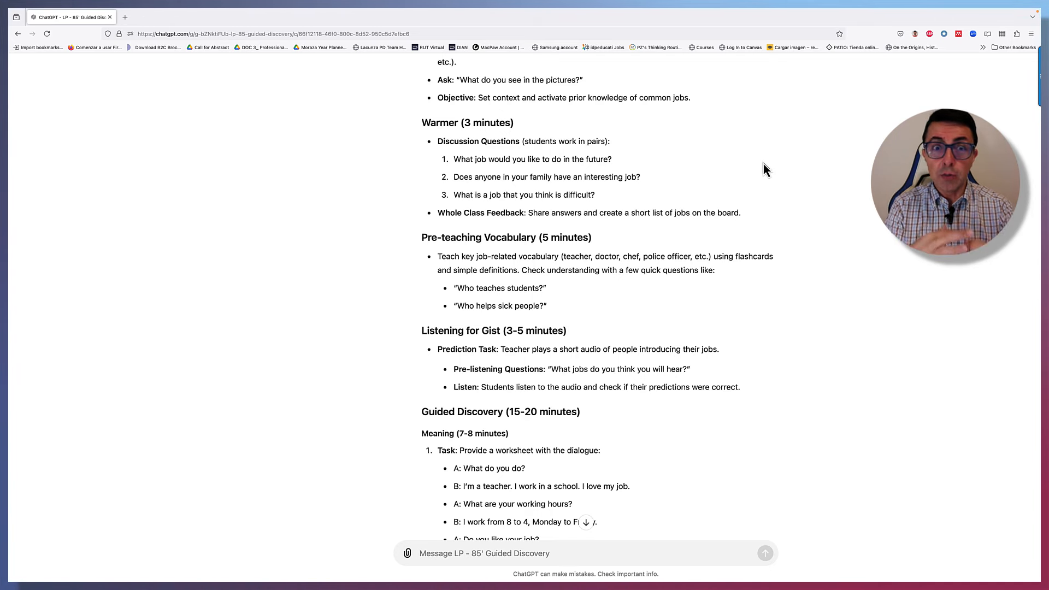
pyautogui.scroll(-3)
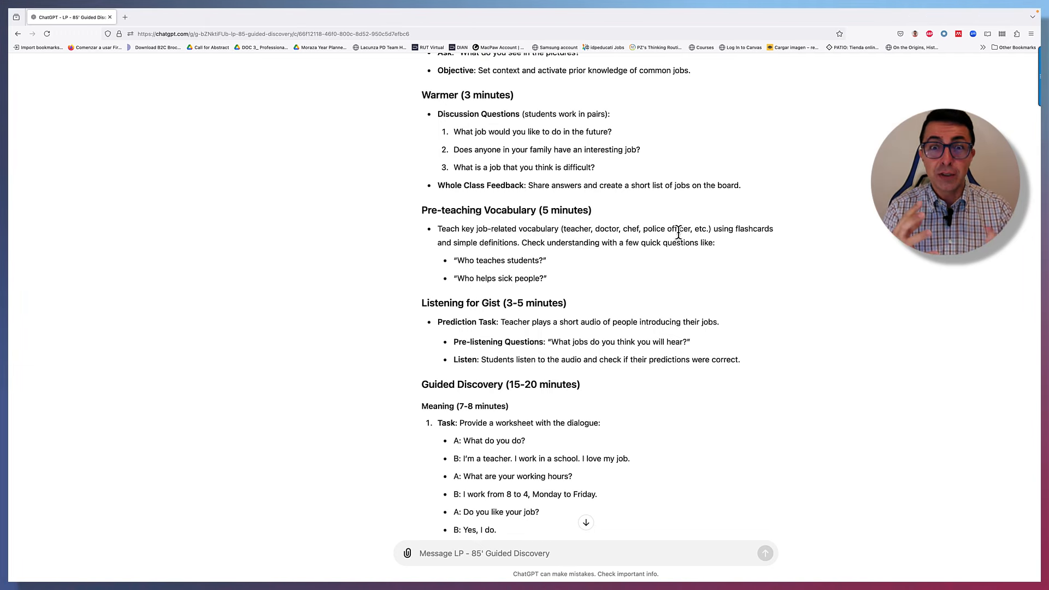
pyautogui.scroll(-3)
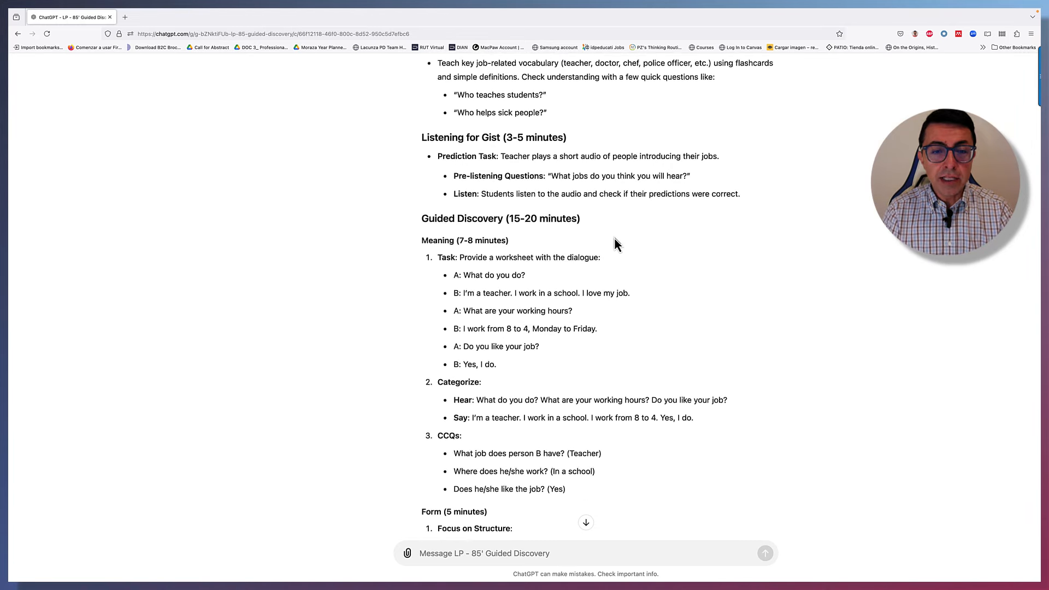
pyautogui.scroll(-3)
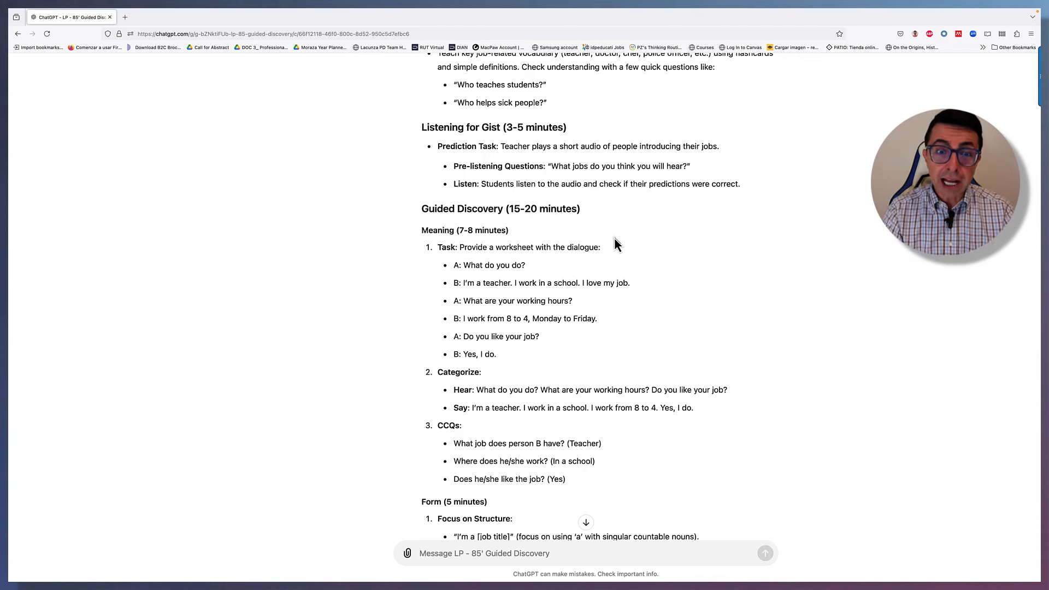
pyautogui.scroll(-3)
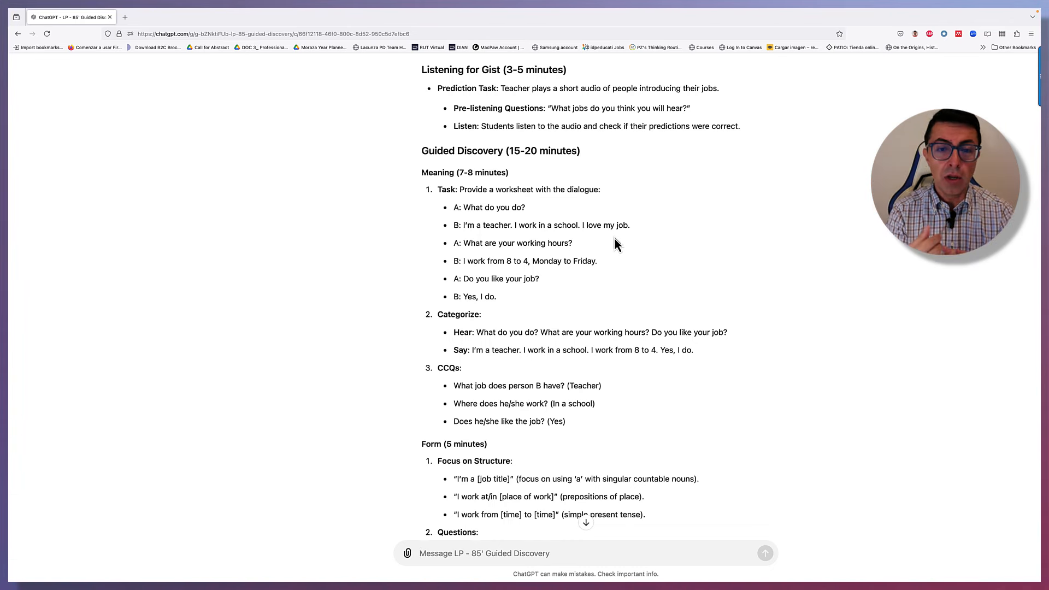
pyautogui.scroll(-3)
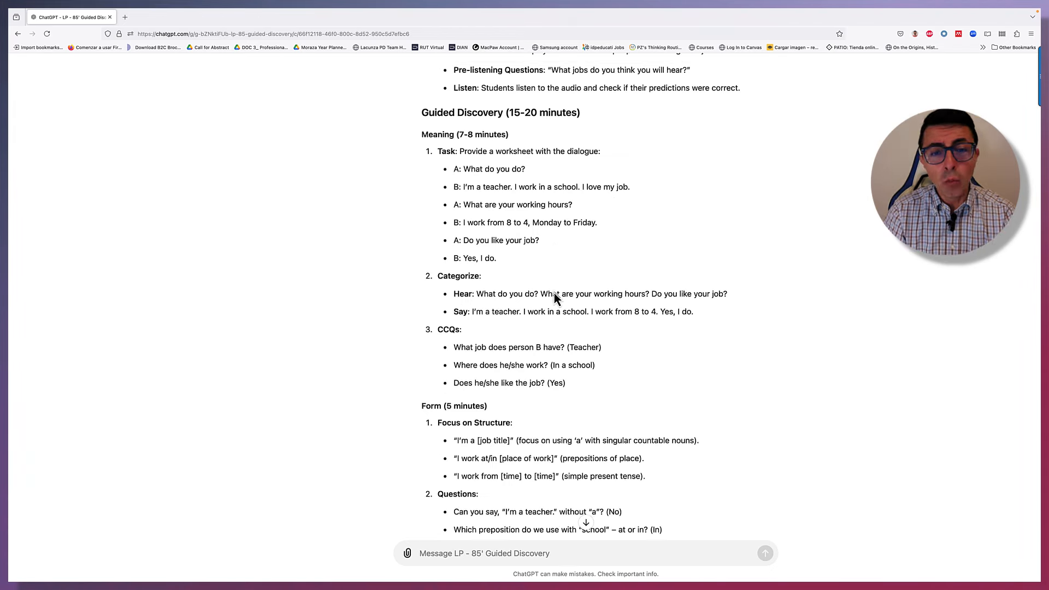
pyautogui.scroll(3)
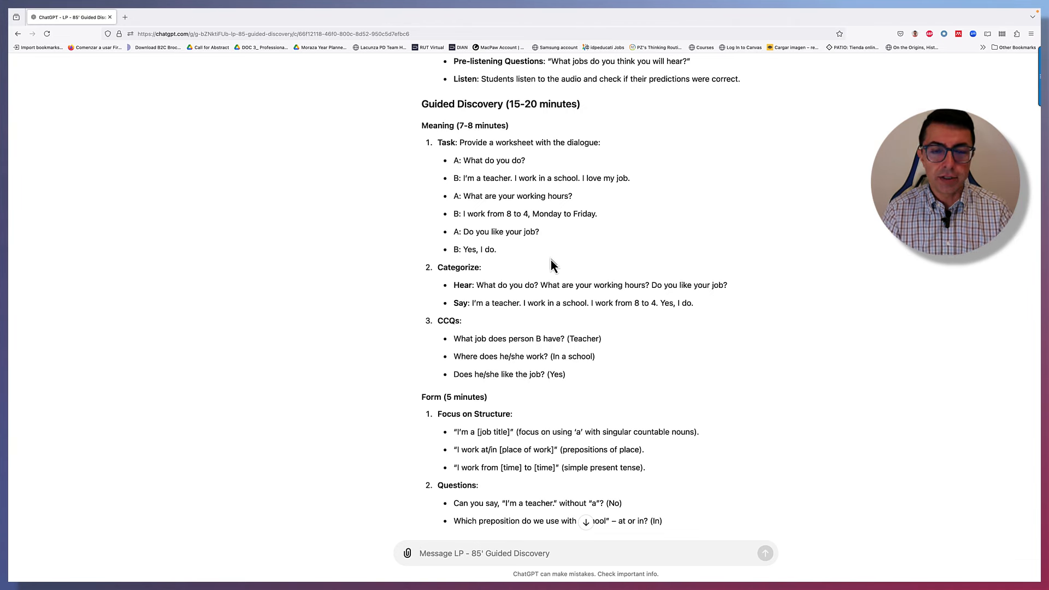
pyautogui.scroll(-3)
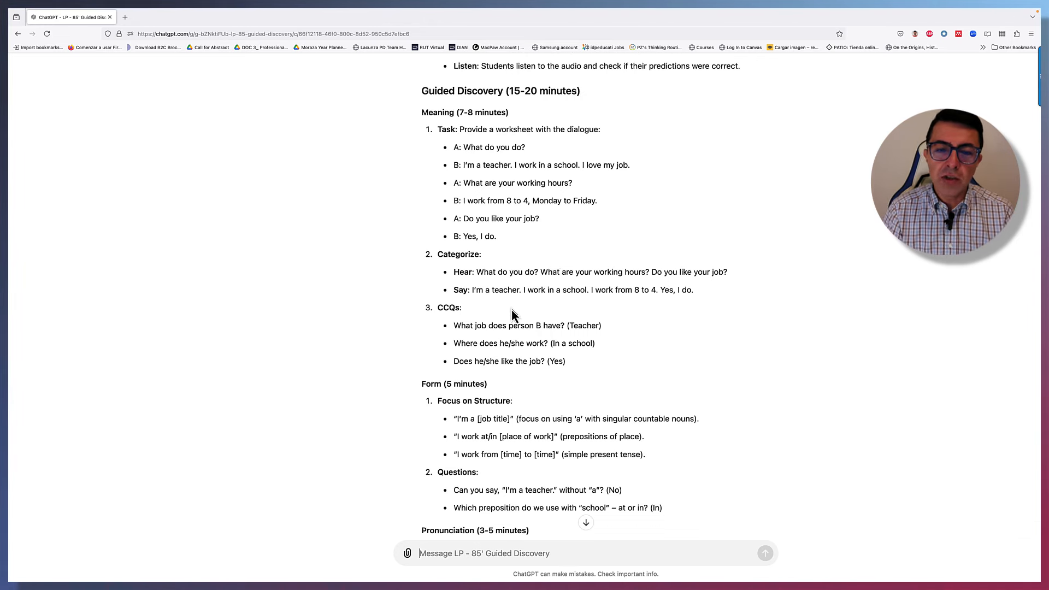
pyautogui.scroll(-3)
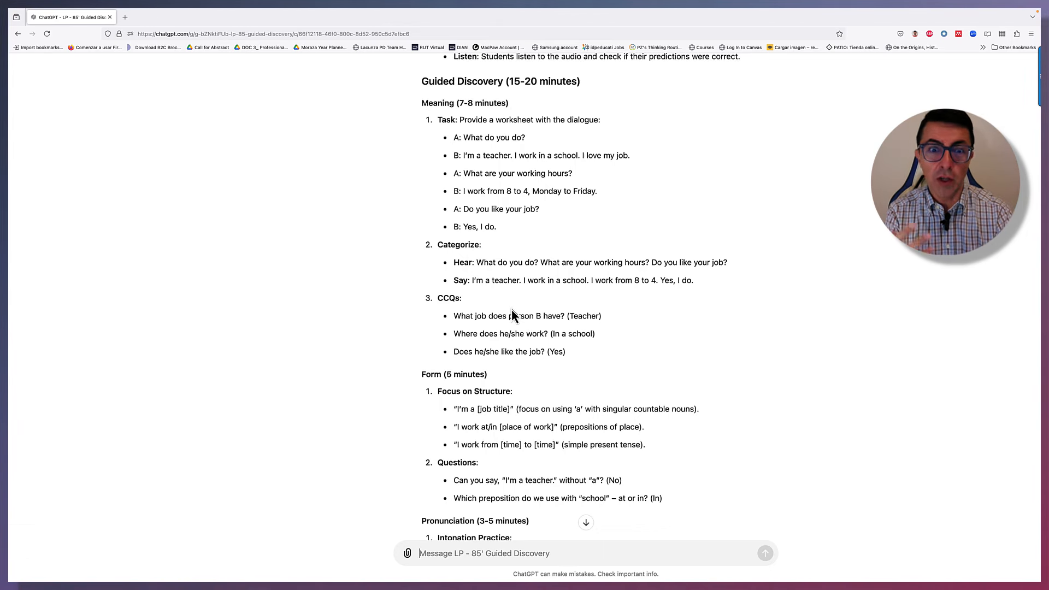
pyautogui.scroll(-3)
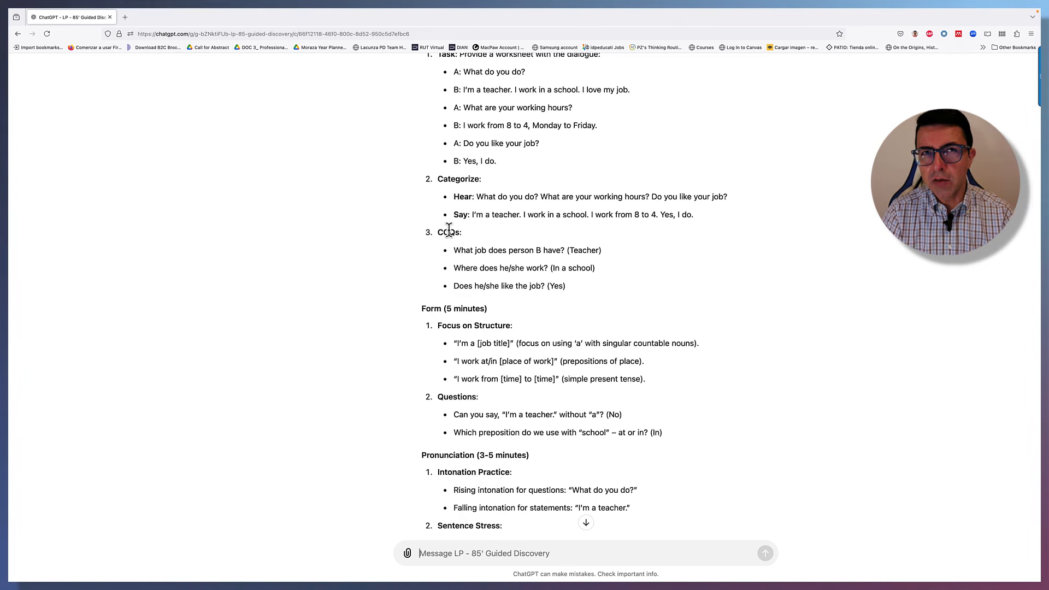
pyautogui.moveTo(466, 237)
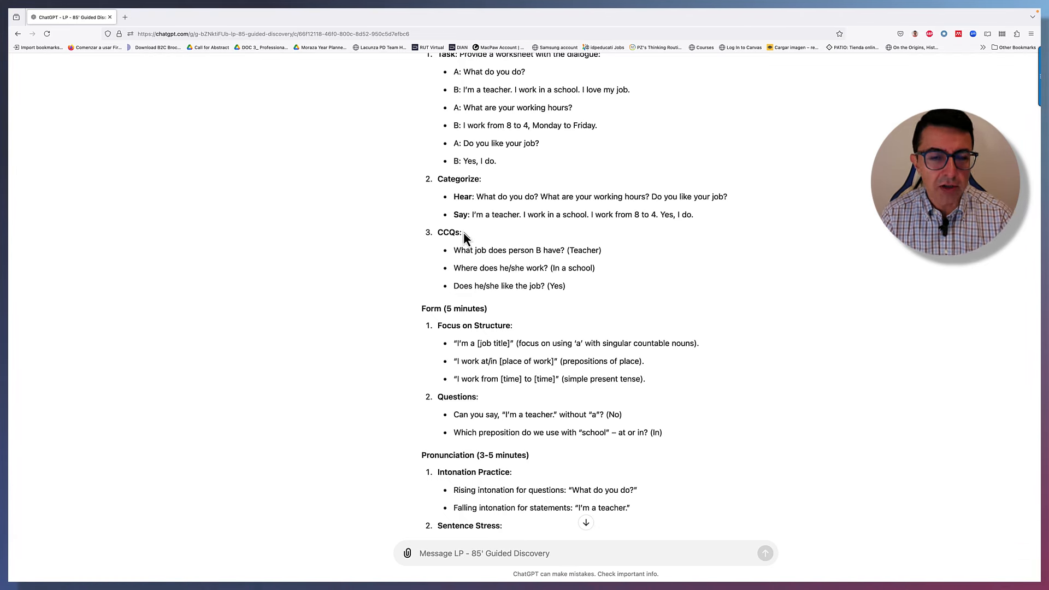
pyautogui.scroll(-3)
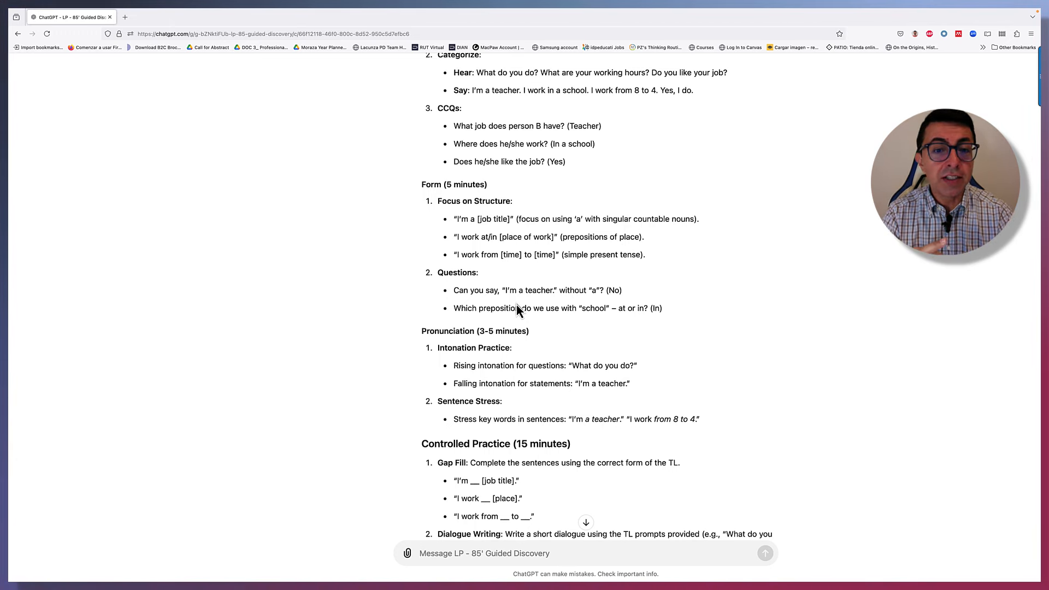
pyautogui.scroll(-3)
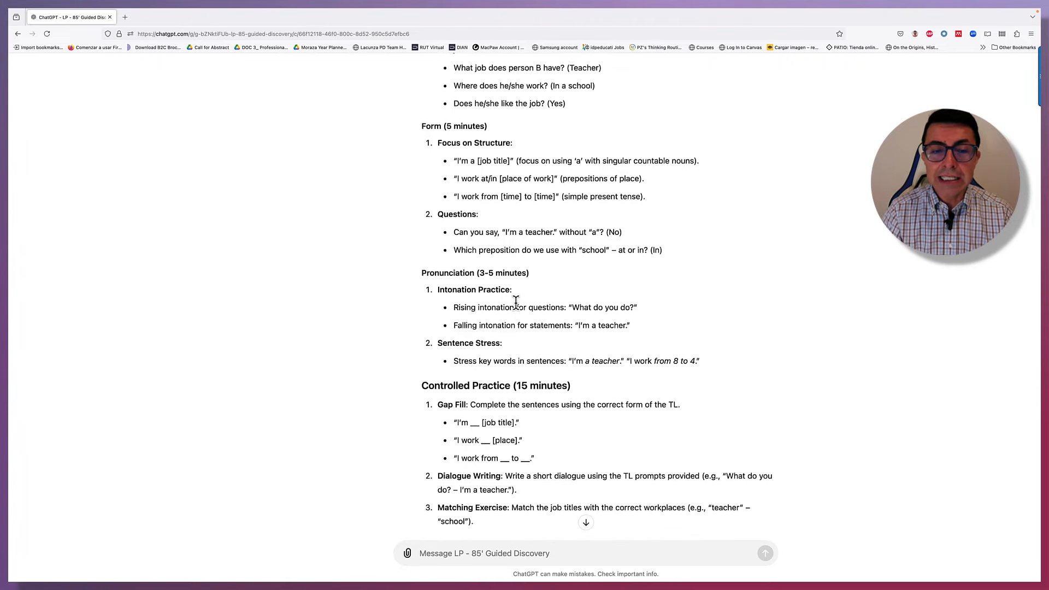
pyautogui.scroll(-3)
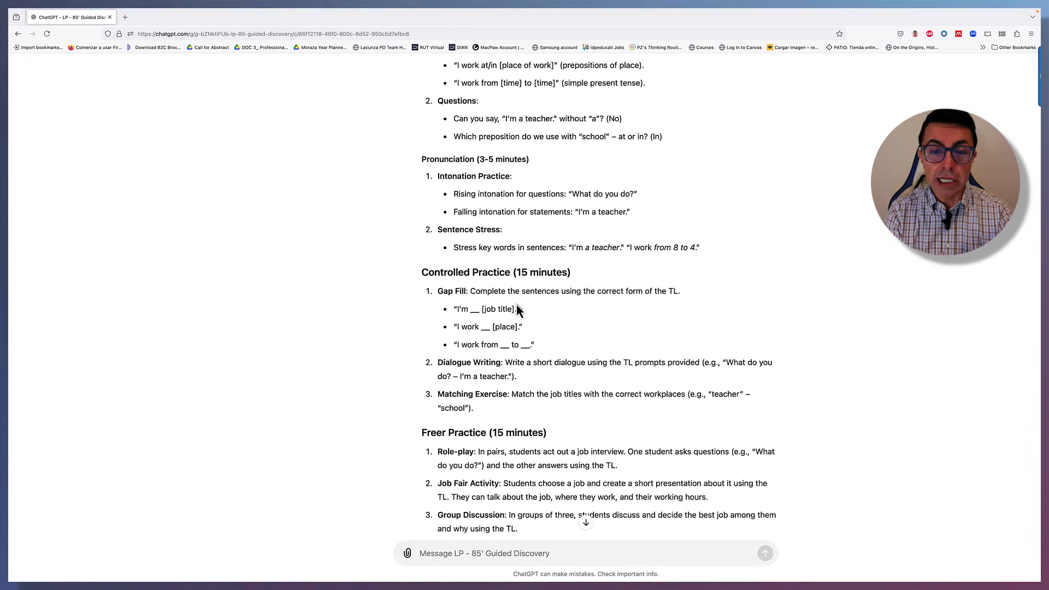
pyautogui.scroll(-3)
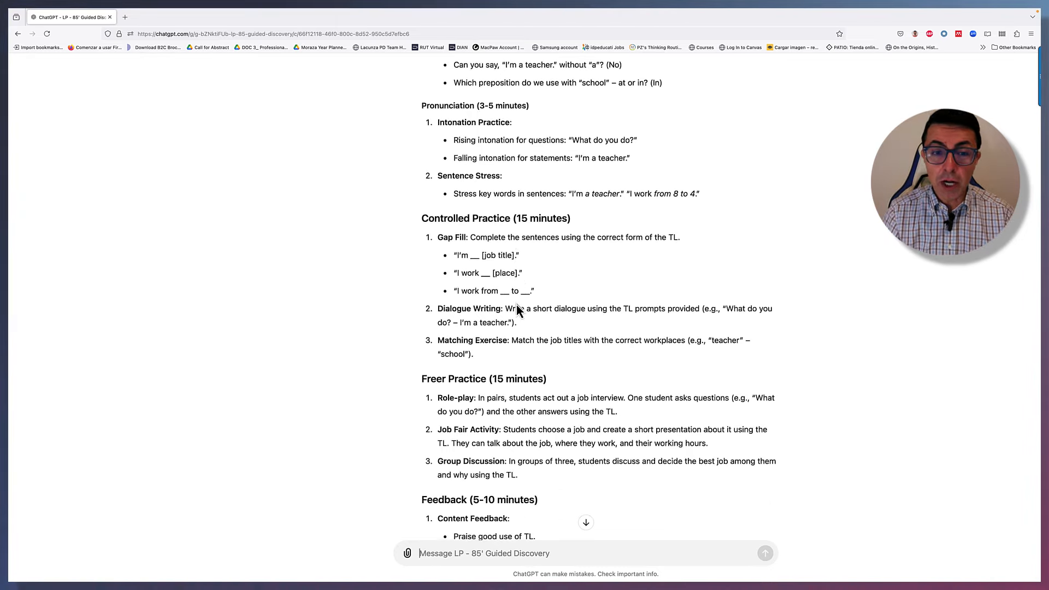
pyautogui.scroll(-3)
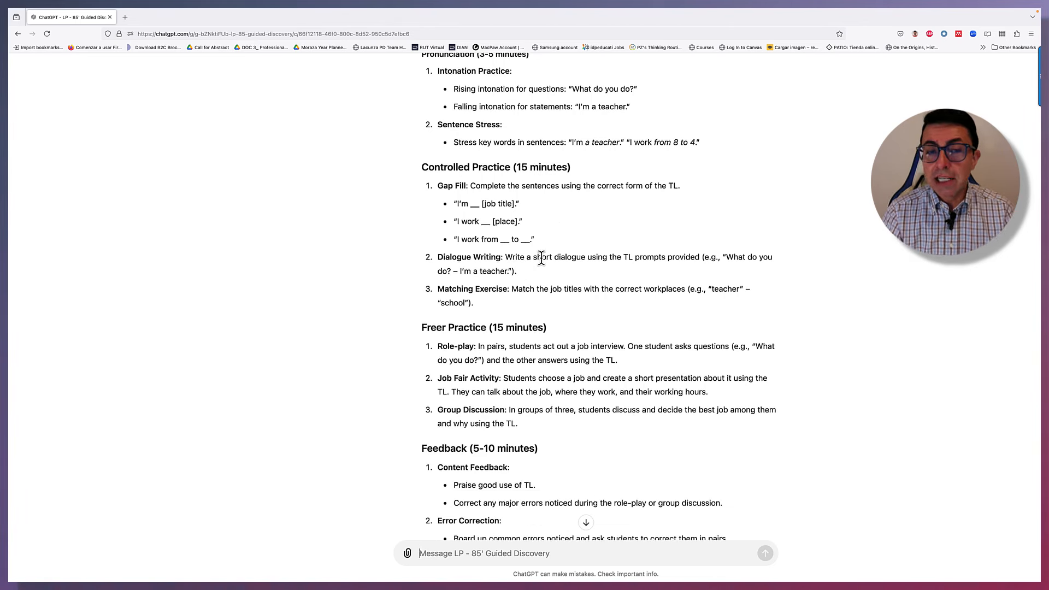
pyautogui.moveTo(507, 313)
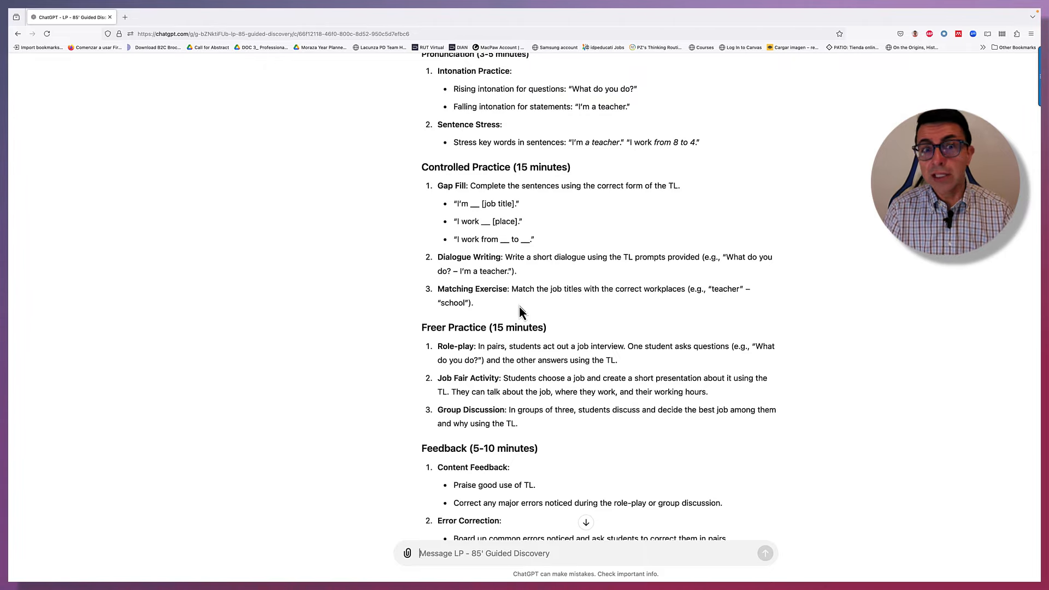
pyautogui.scroll(-3)
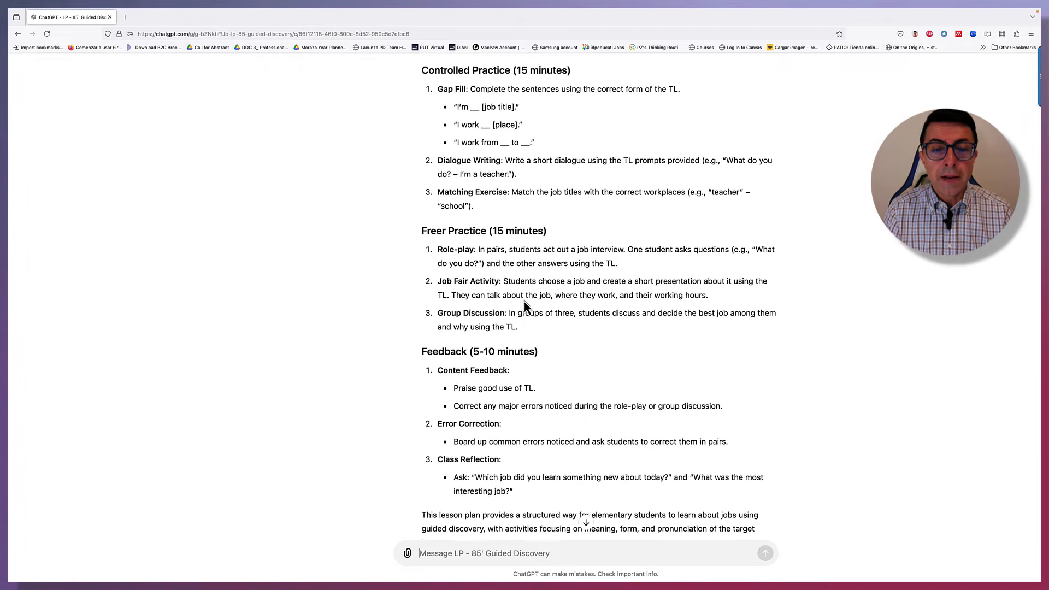
pyautogui.scroll(-3)
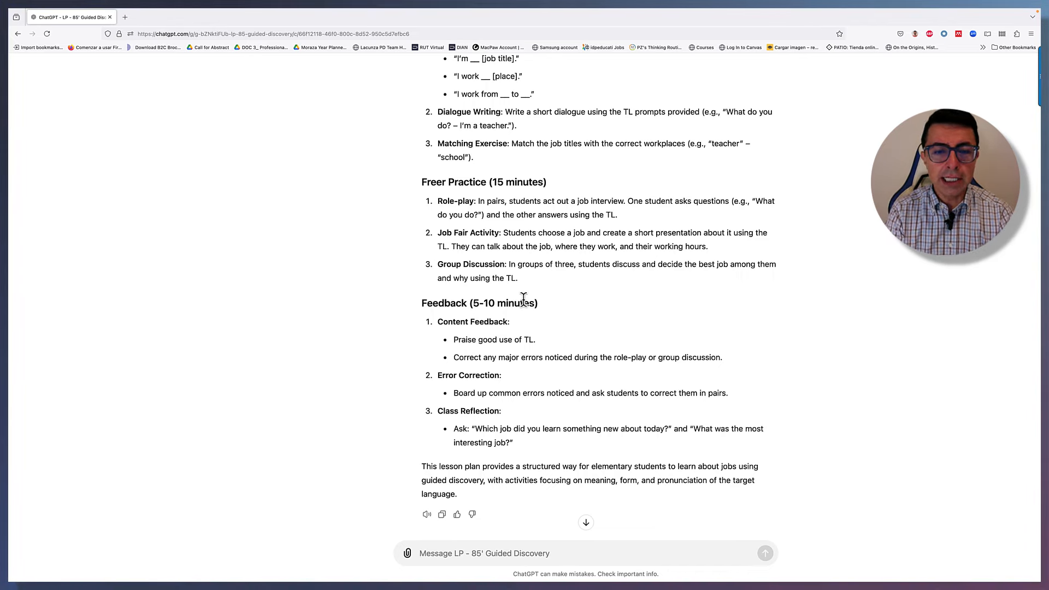
pyautogui.scroll(-3)
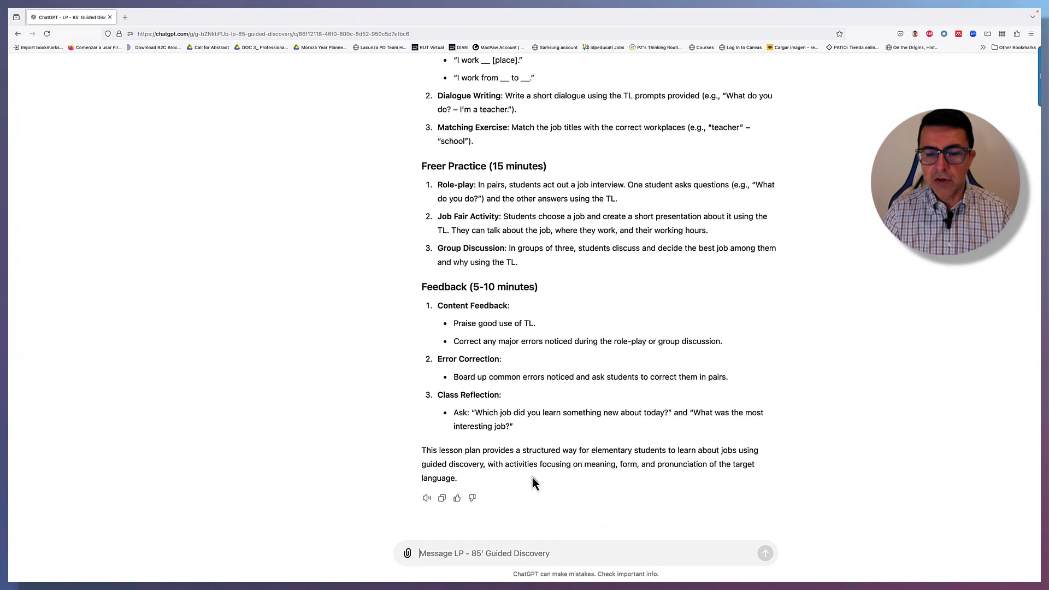
pyautogui.moveTo(562, 486)
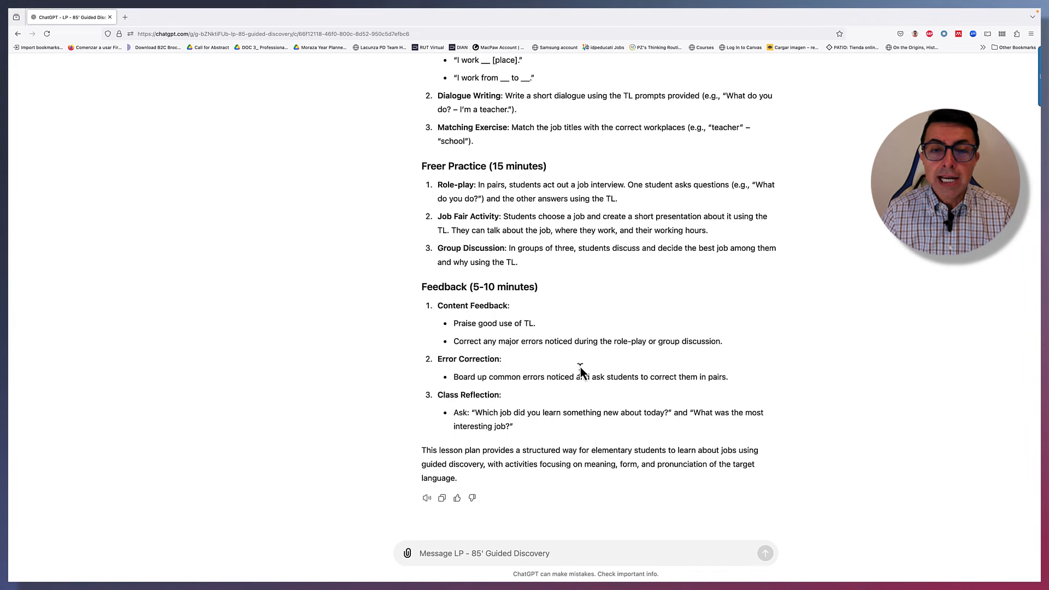
pyautogui.moveTo(567, 285)
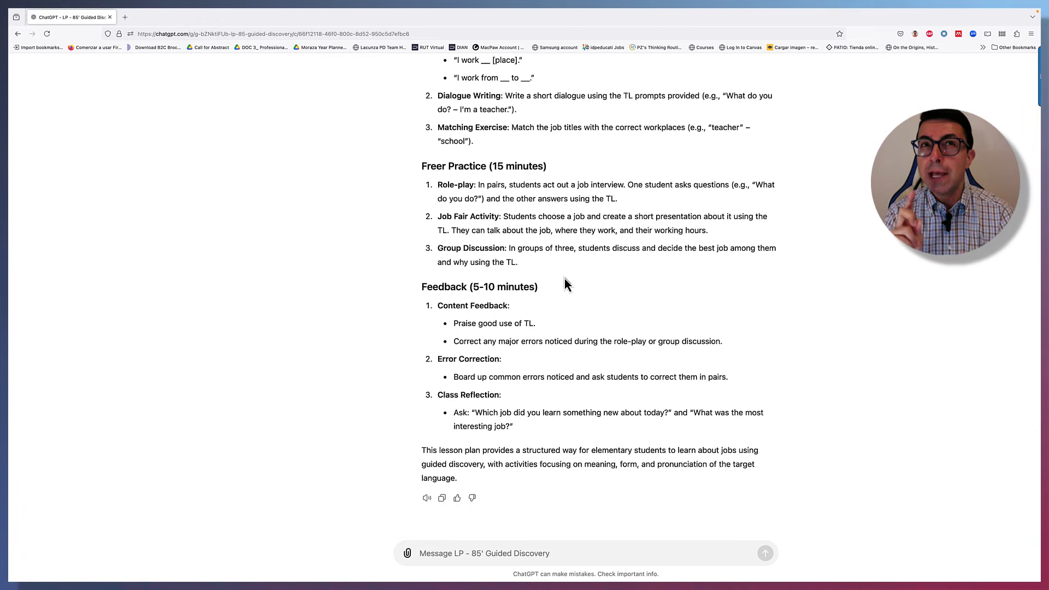
pyautogui.scroll(3)
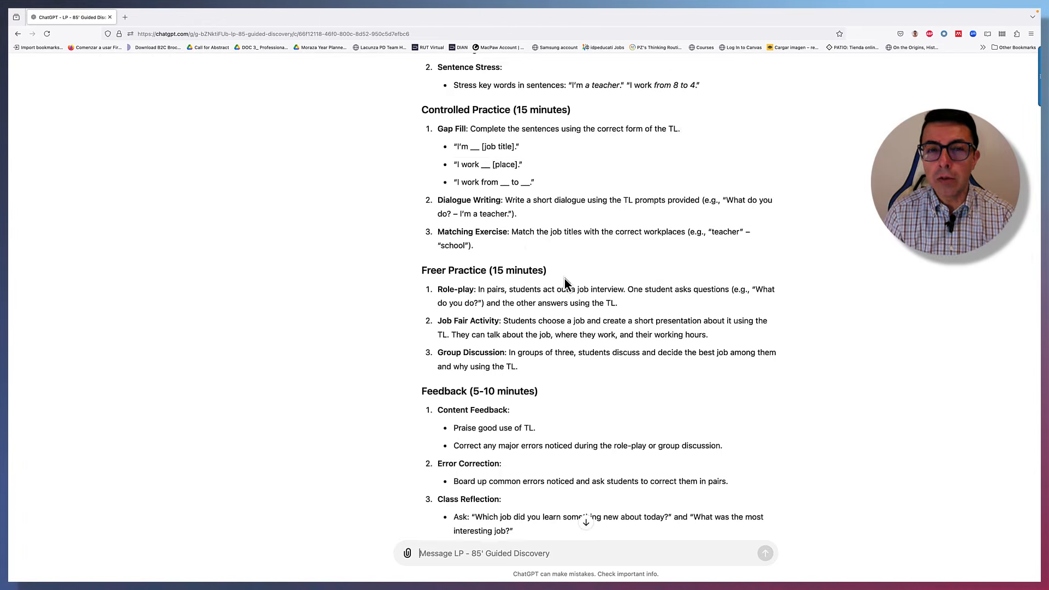
pyautogui.scroll(3)
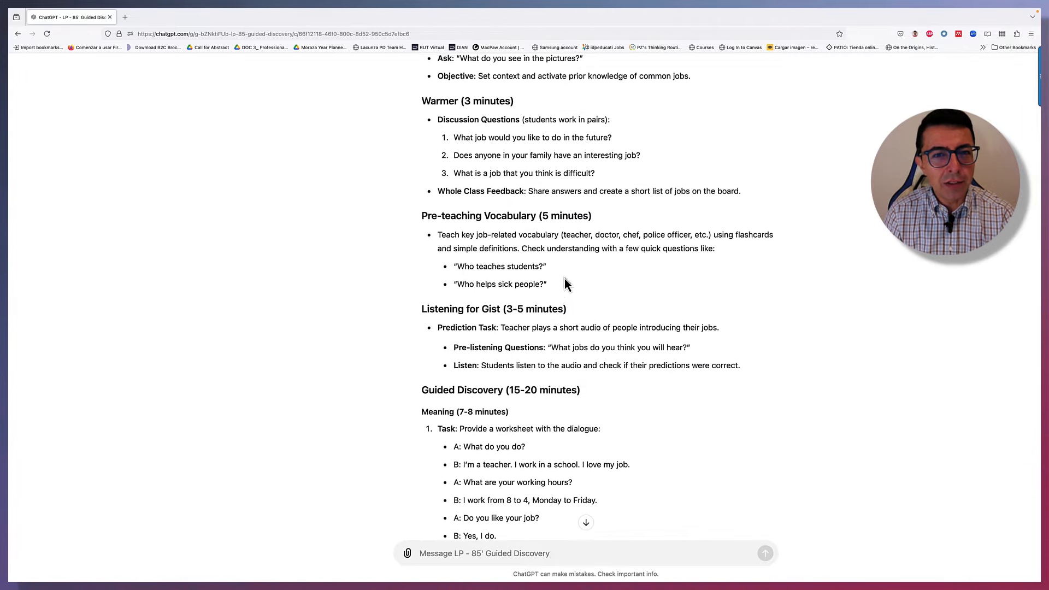
pyautogui.scroll(3)
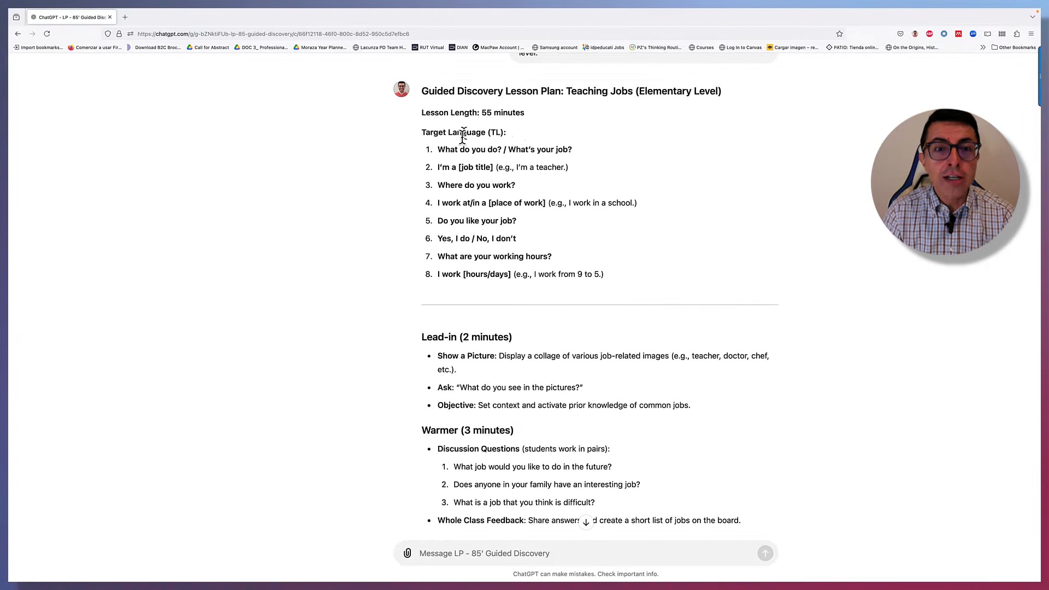
pyautogui.moveTo(630, 181)
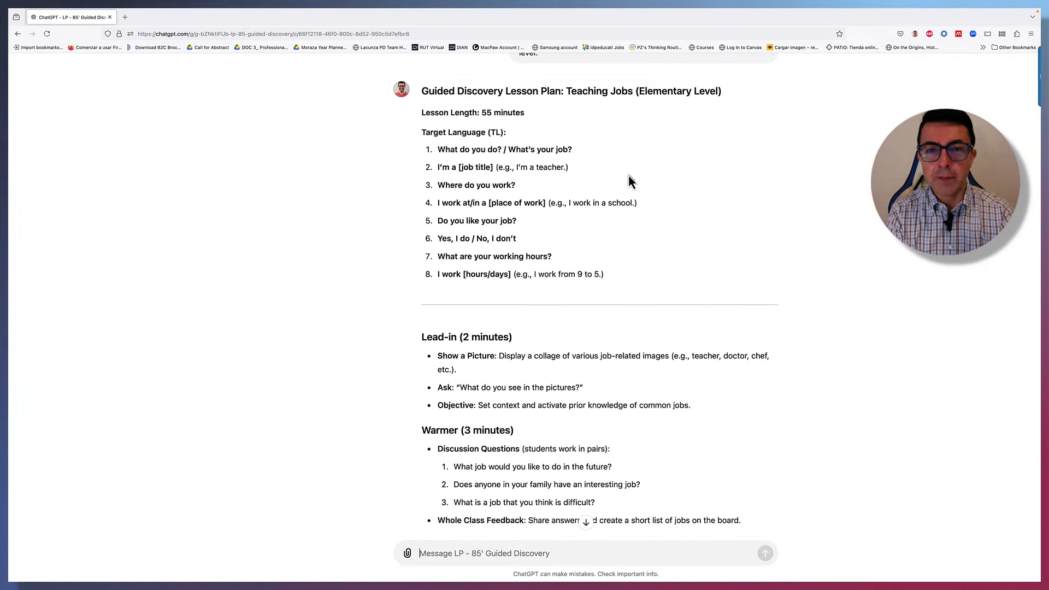